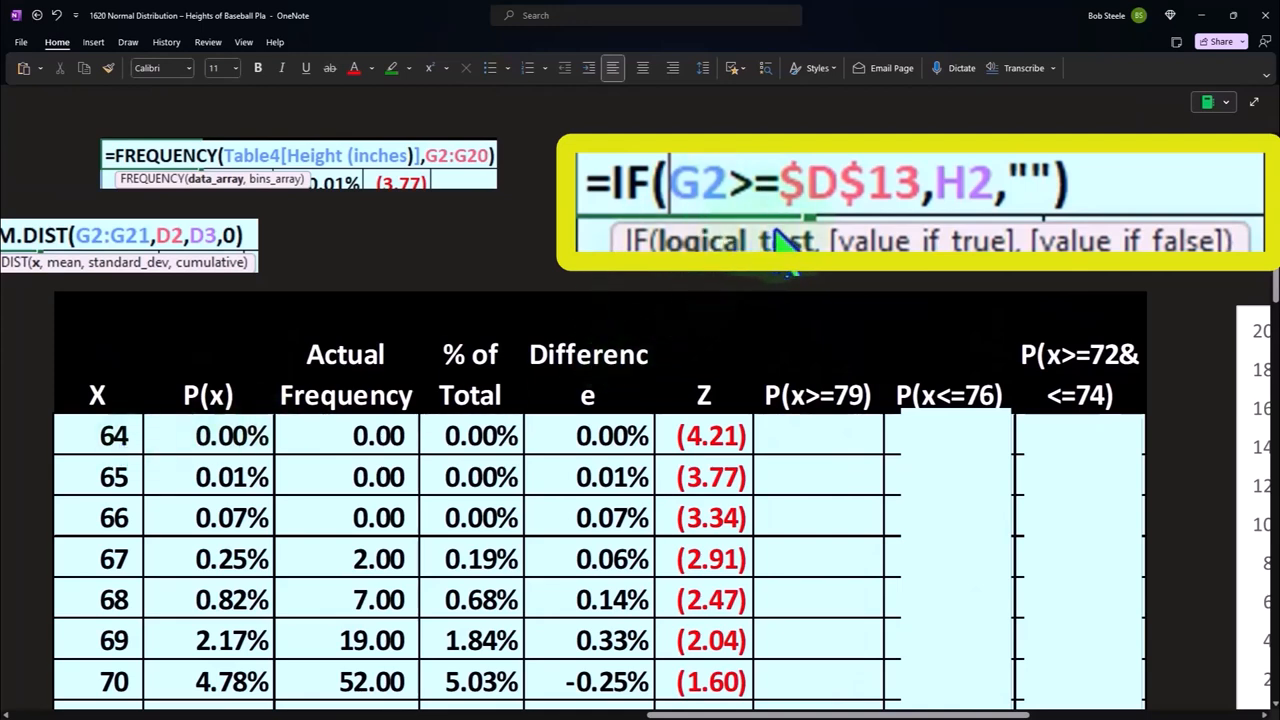
mouse_move(840, 425)
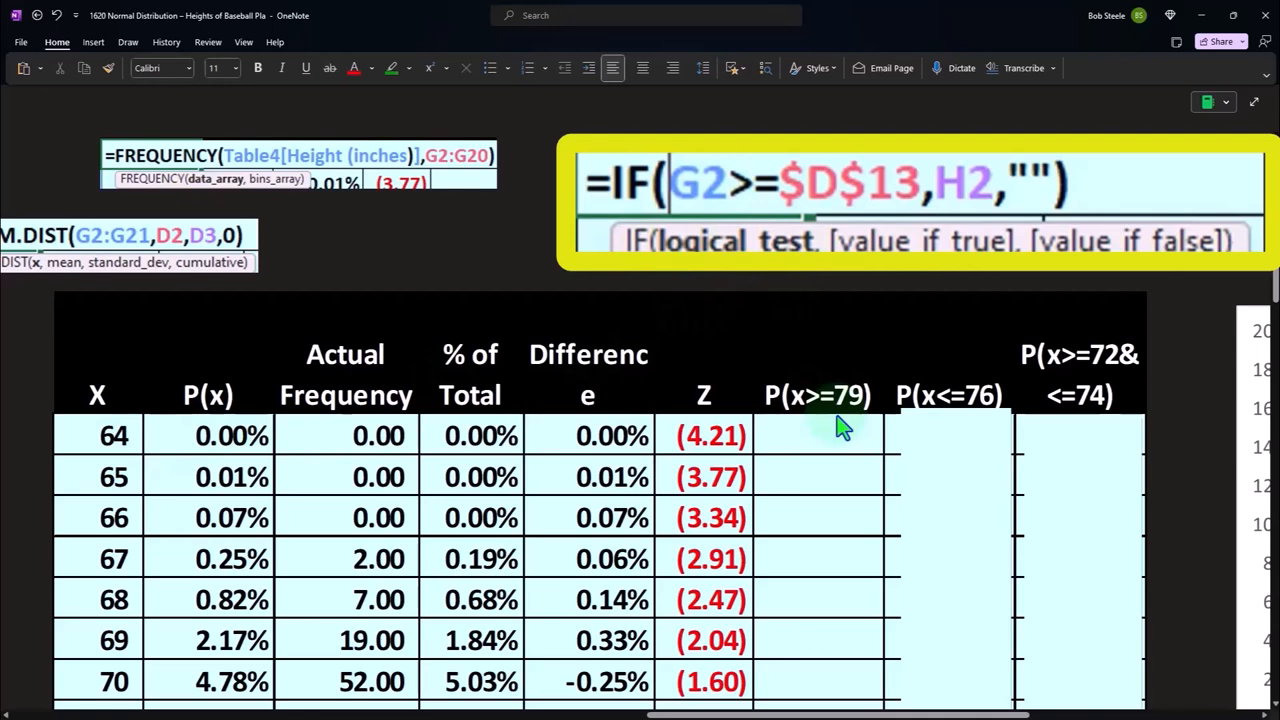
mouse_move(855, 215)
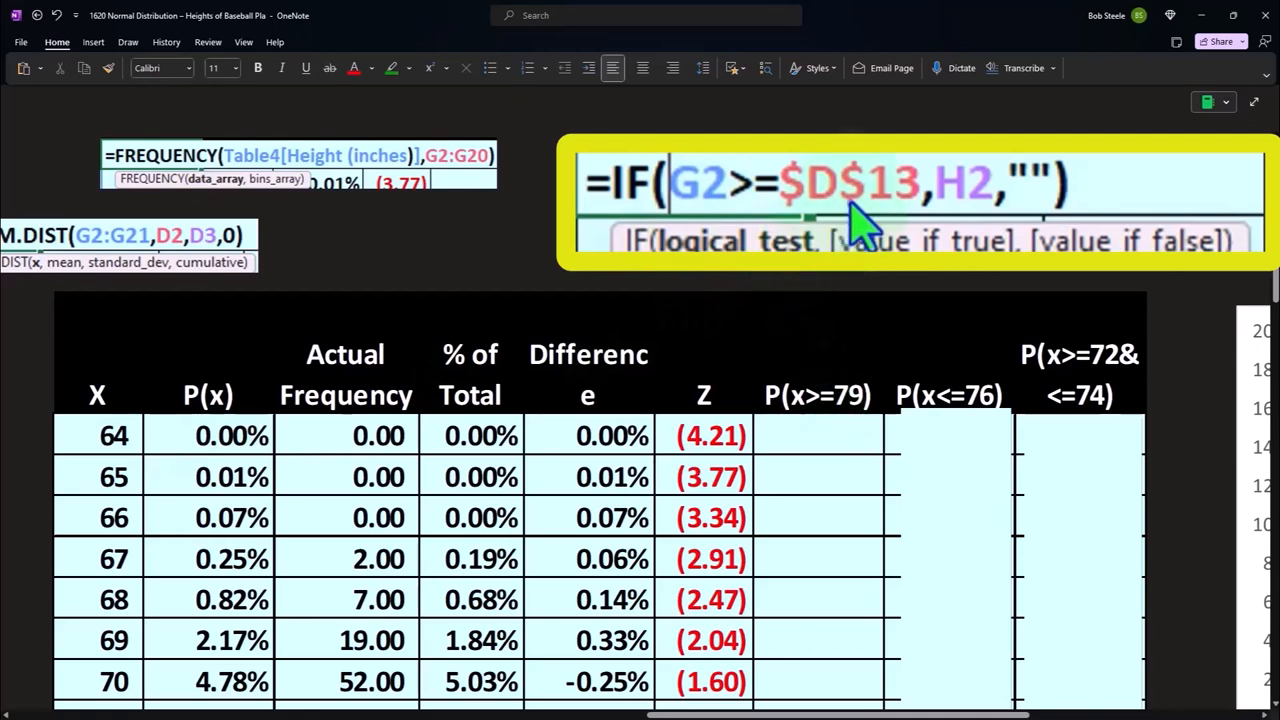
mouse_move(300, 458)
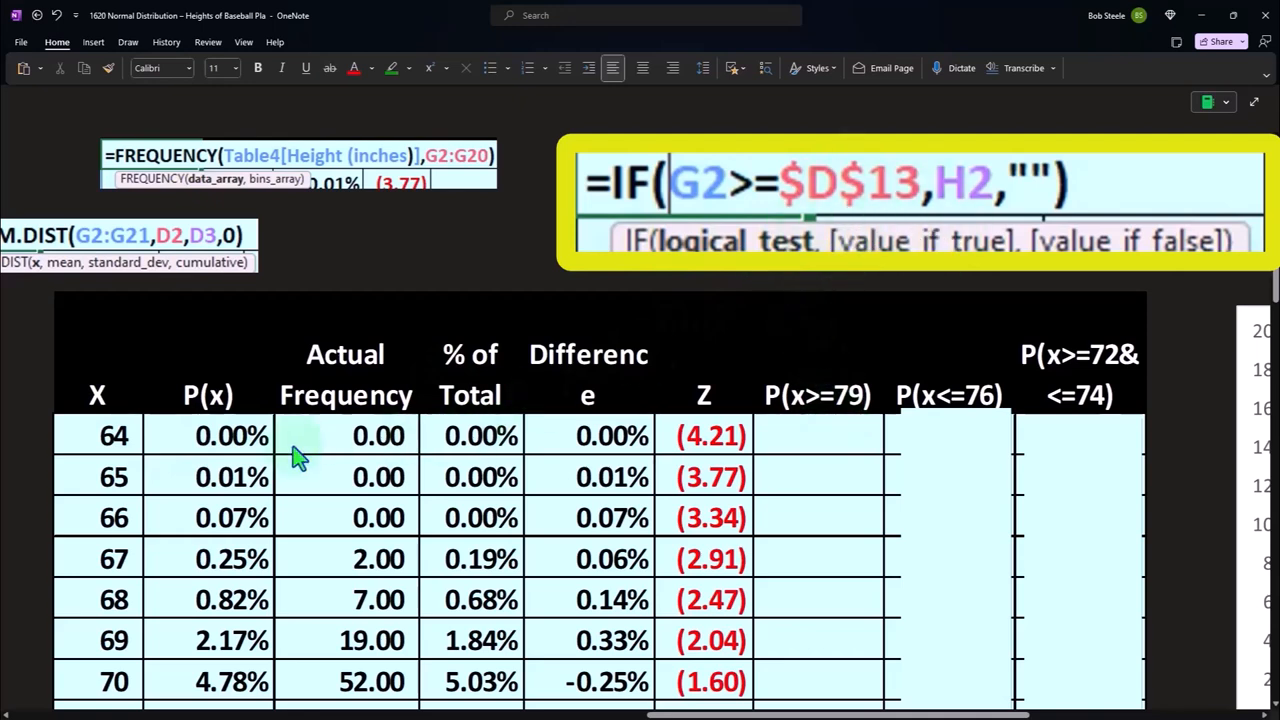
mouse_move(1045, 225)
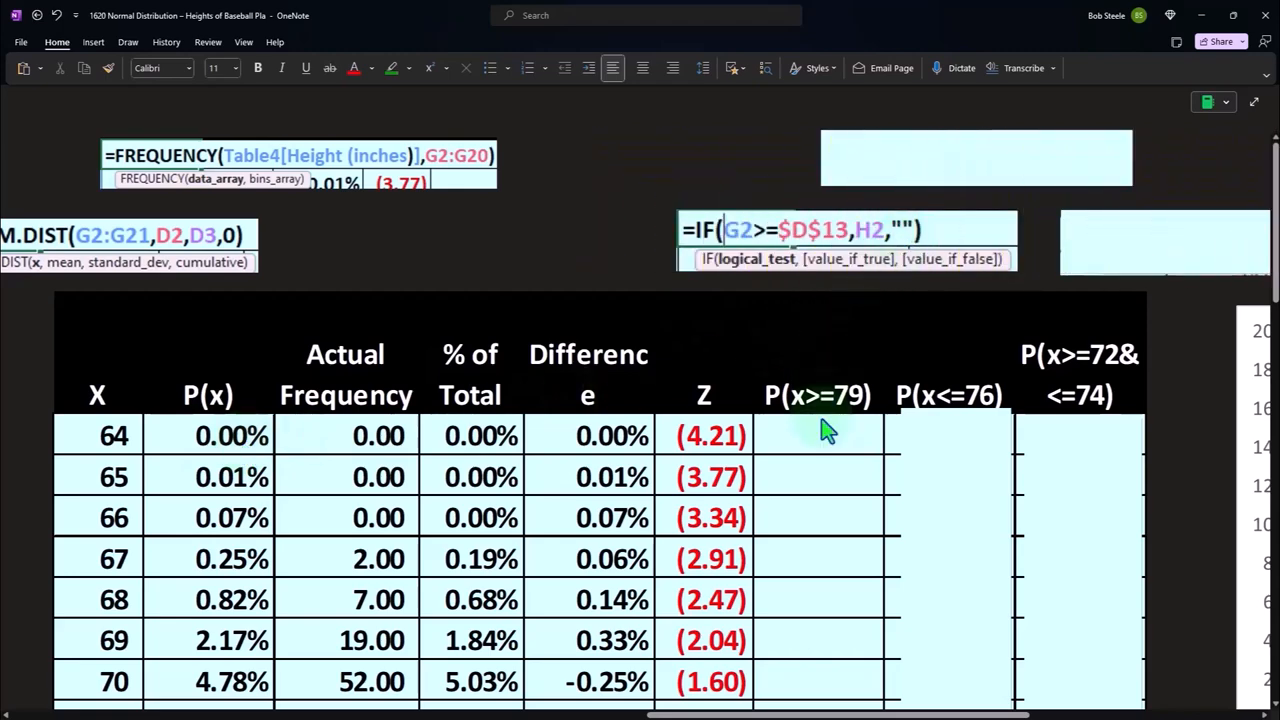
Step: Scroll down to the height 69–83 rows, where P(x>=79) has values only from 79
scroll(down, 3)
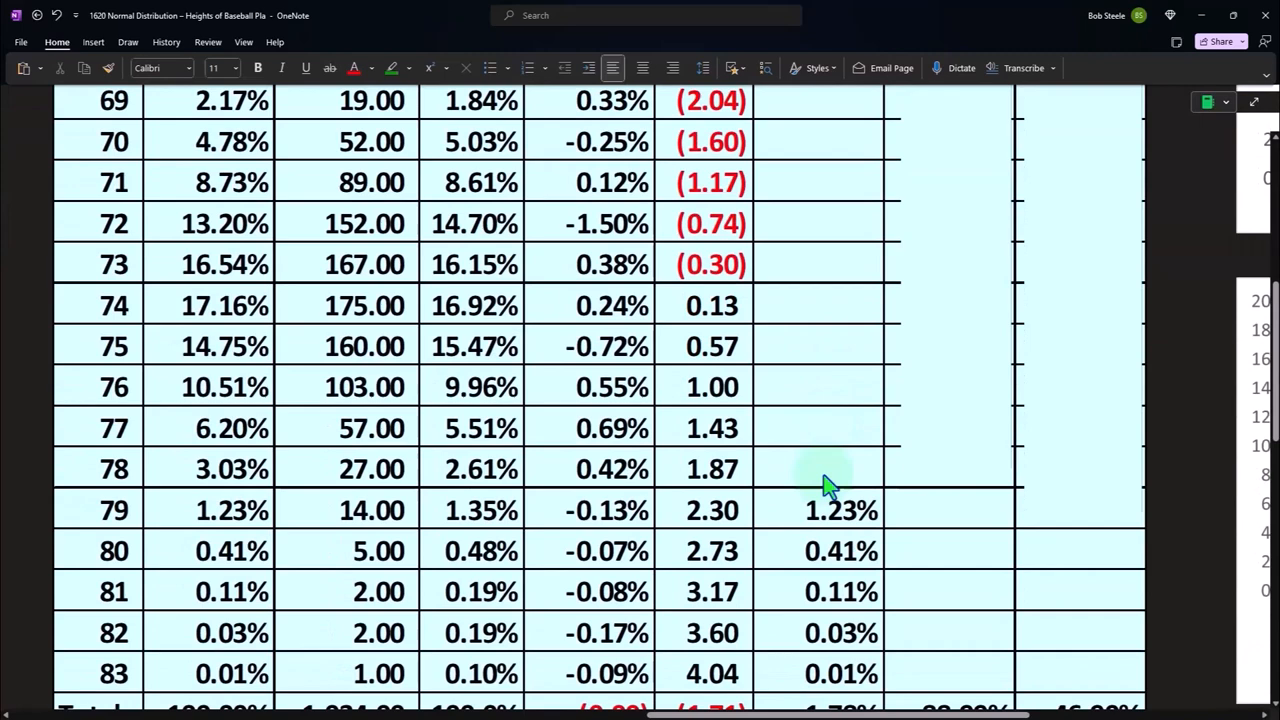
mouse_move(865, 498)
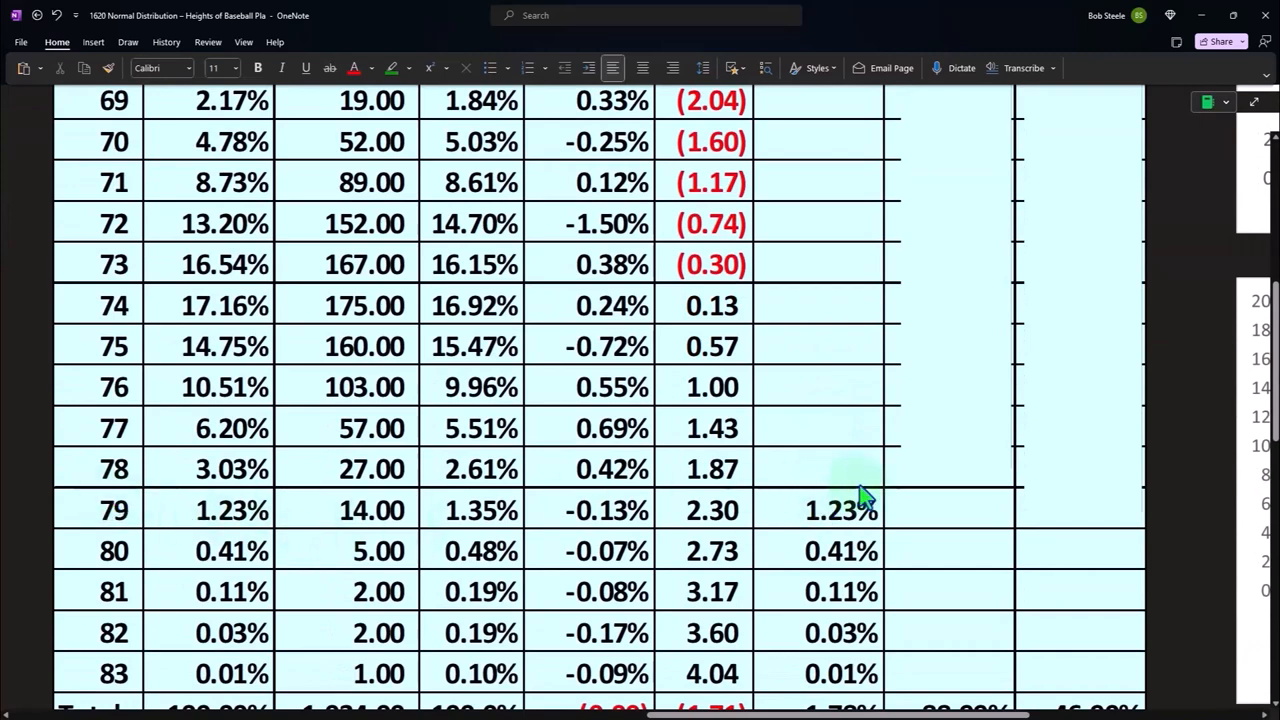
Step: Scroll to the area chart showing the orange P(x>=79) tail over the blue P(x) curve
scroll(down, 3)
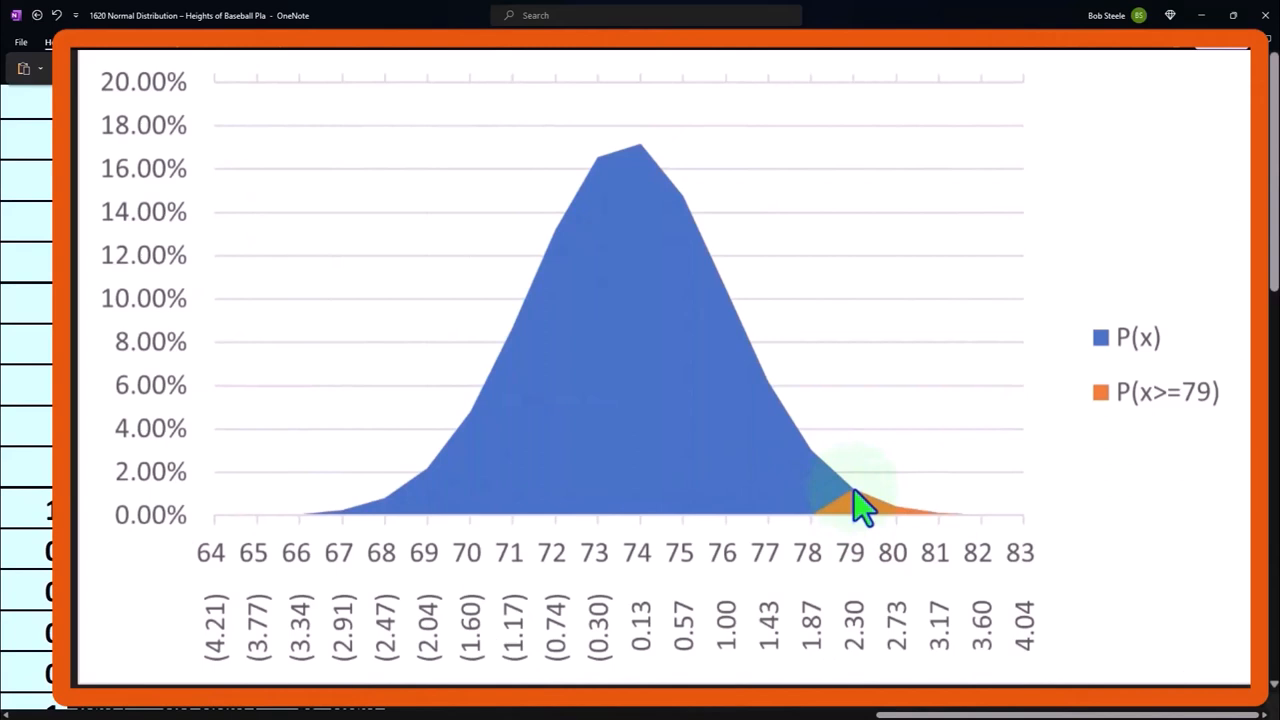
mouse_move(590, 210)
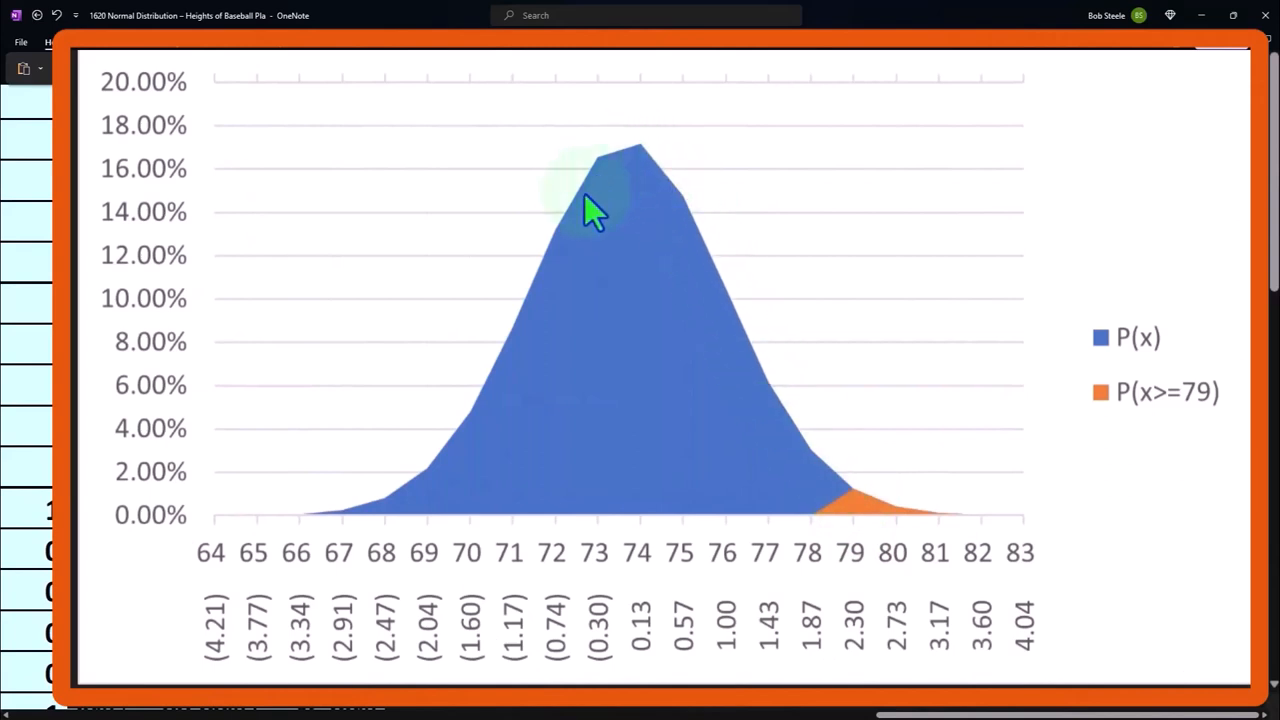
mouse_move(545, 295)
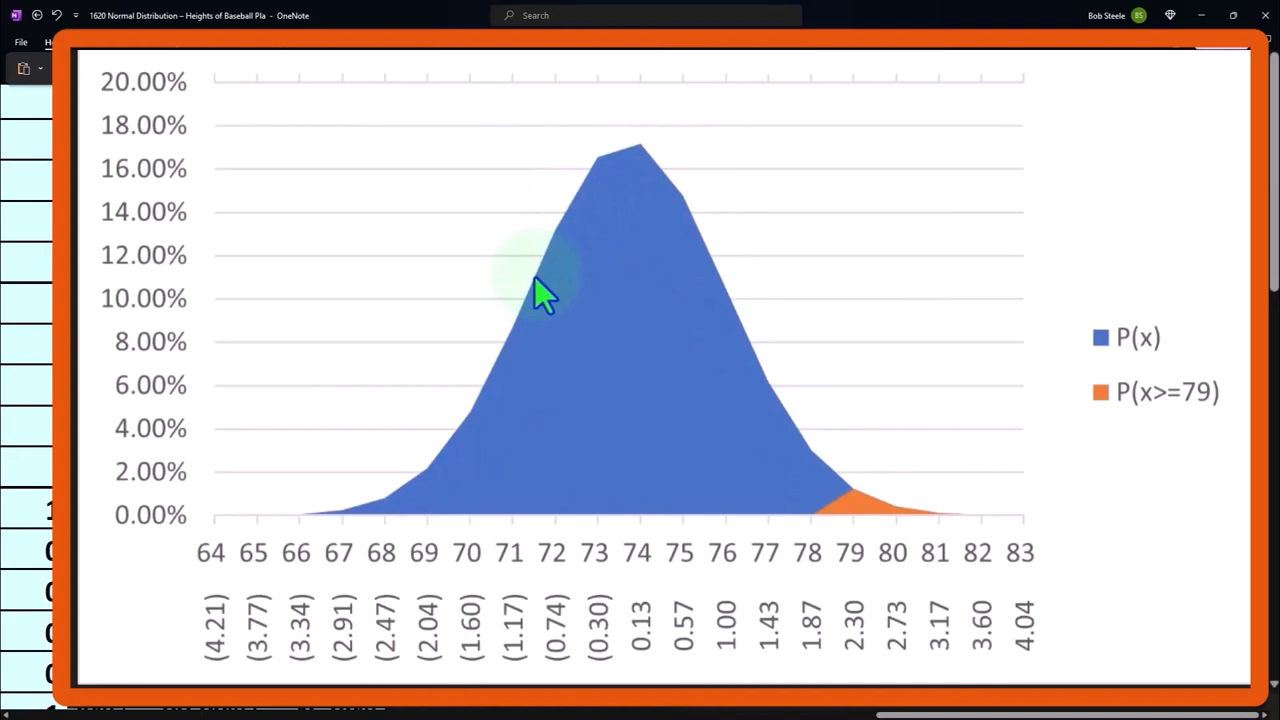
mouse_move(870, 515)
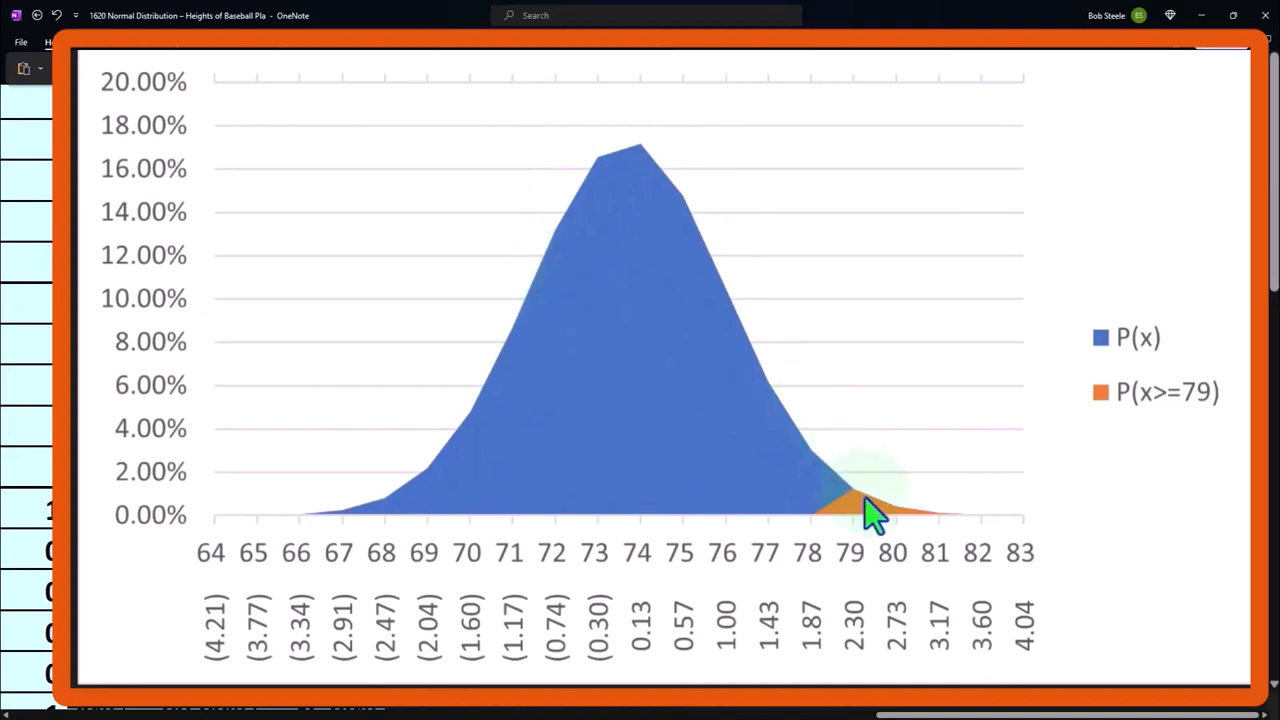
mouse_move(862, 505)
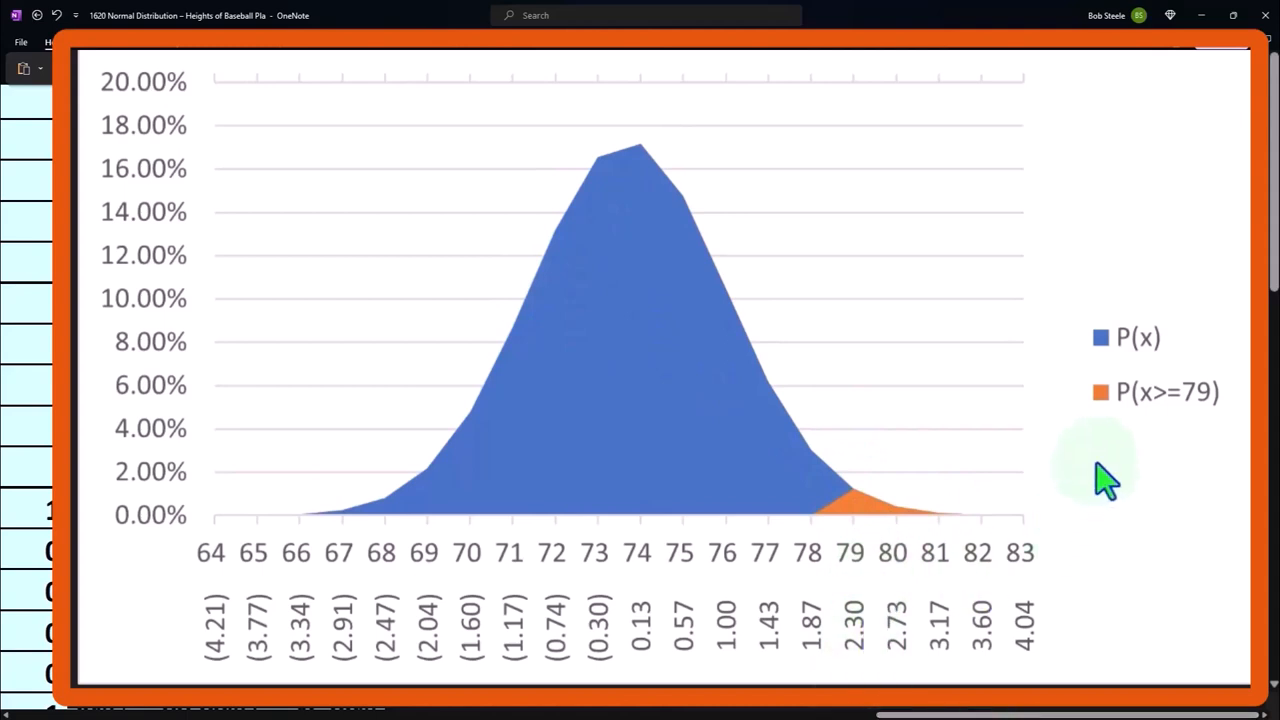
mouse_move(1200, 430)
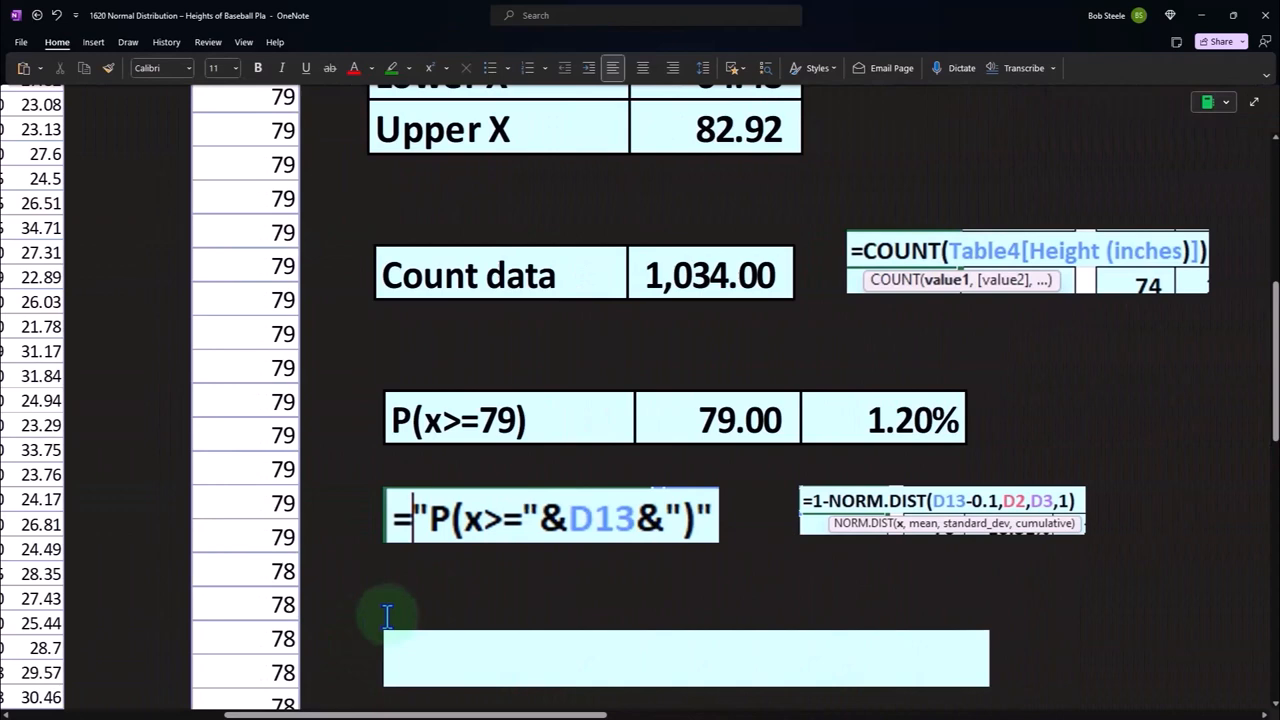
Step: Scroll to the P(x<=76) row showing 84.11% from NORM.DIST(D15,D2,D3,1) and its D15 label formula
scroll(down, 3)
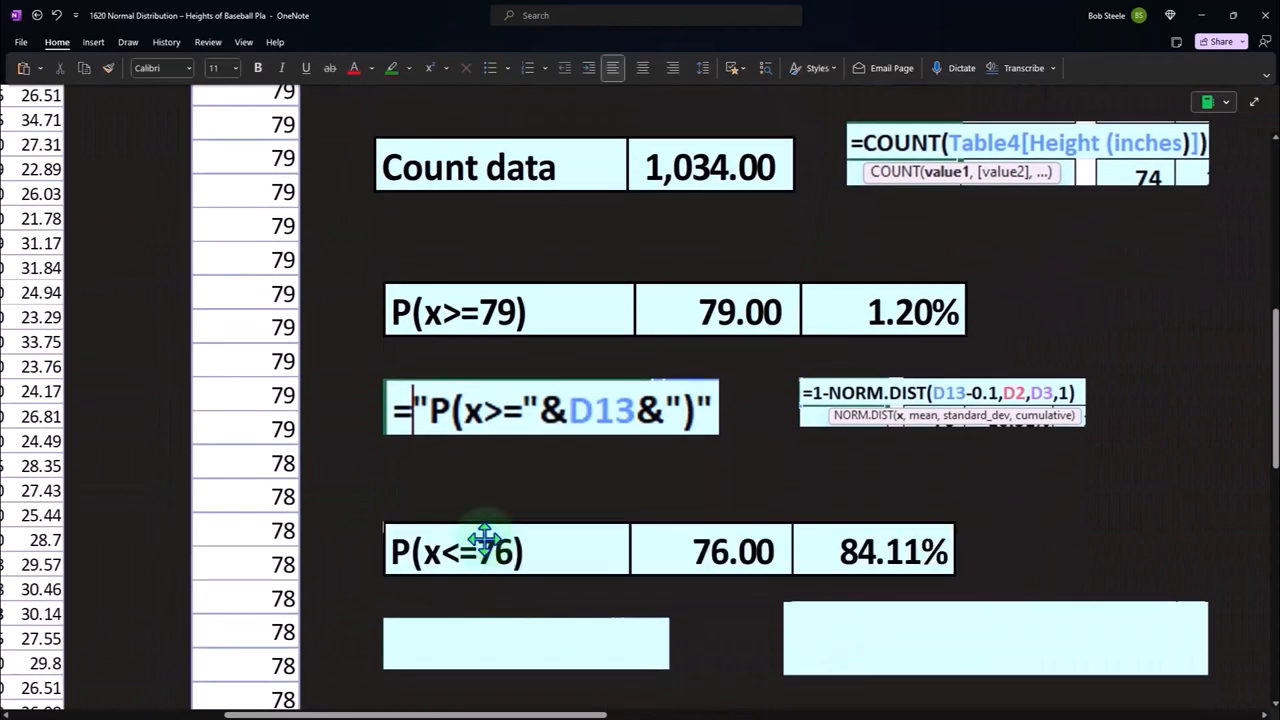
scroll(down, 3)
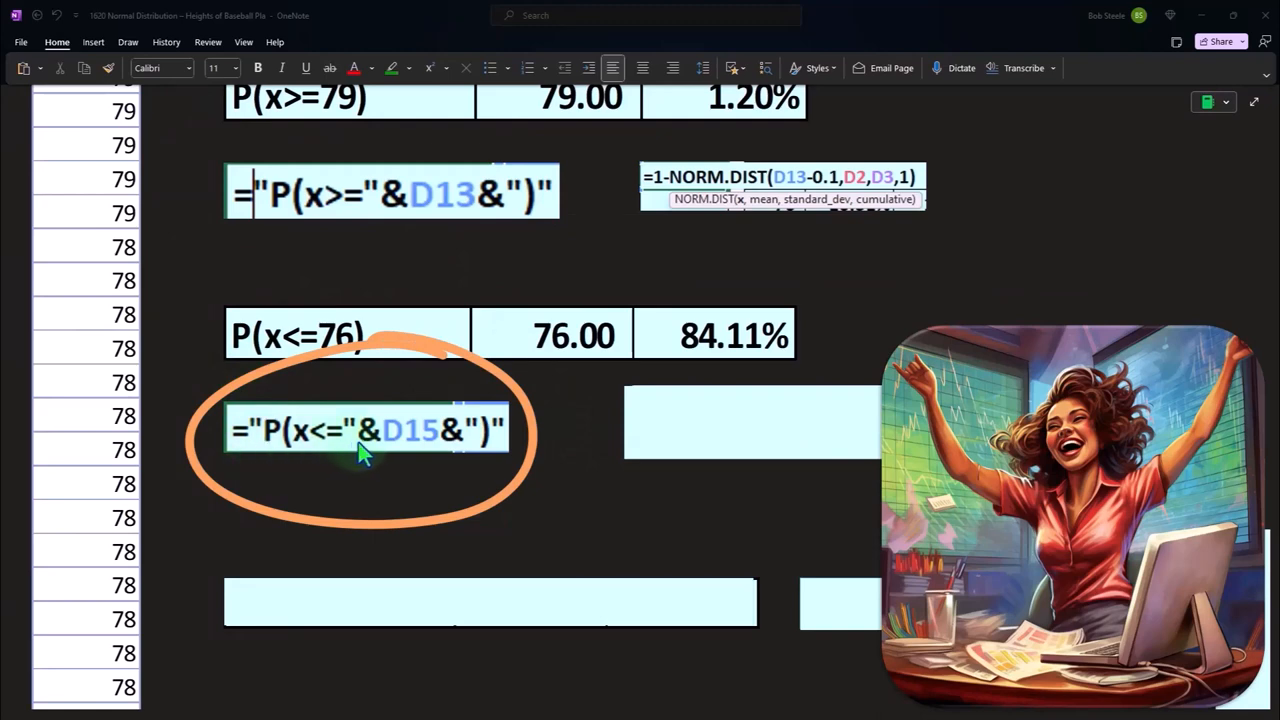
mouse_move(390, 445)
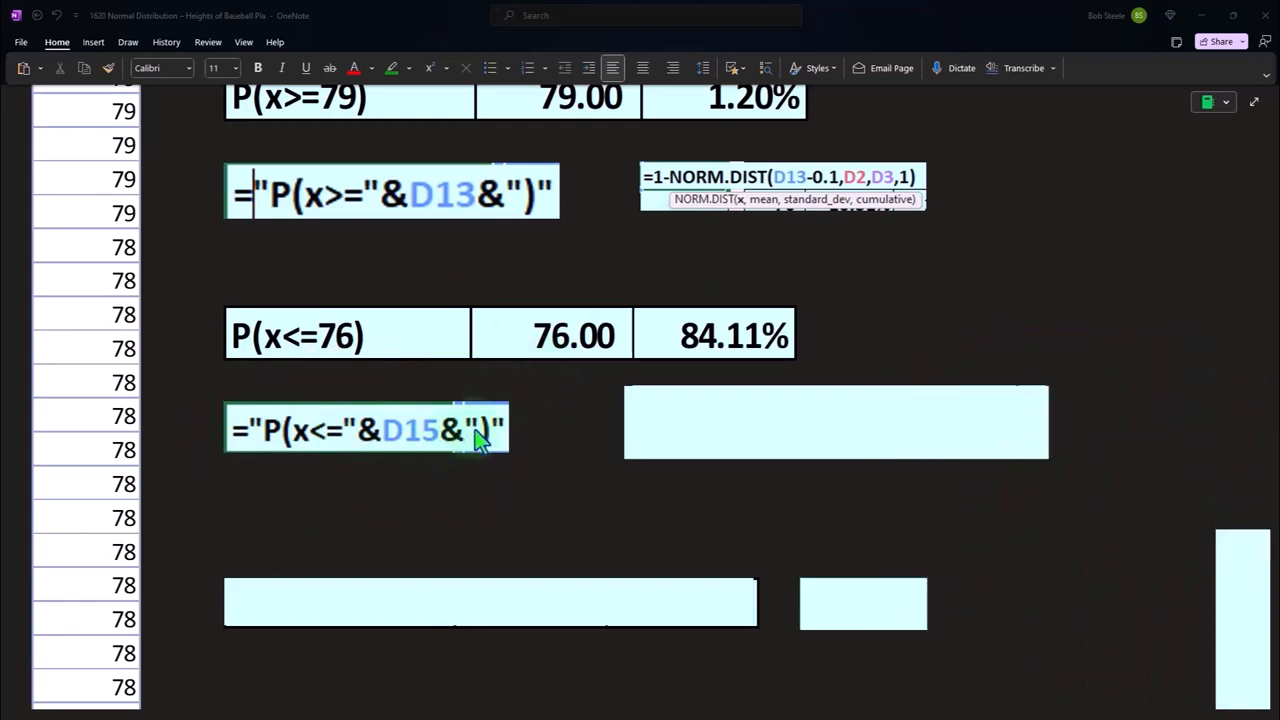
mouse_move(490, 445)
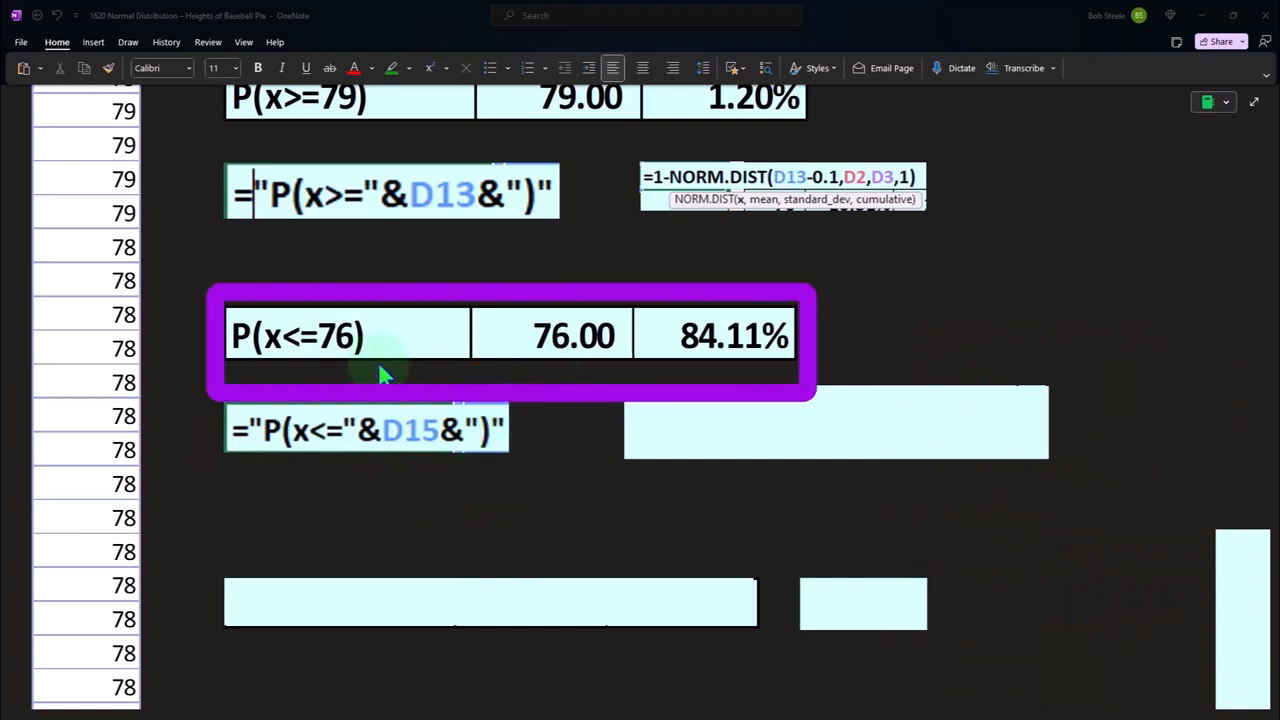
mouse_move(355, 363)
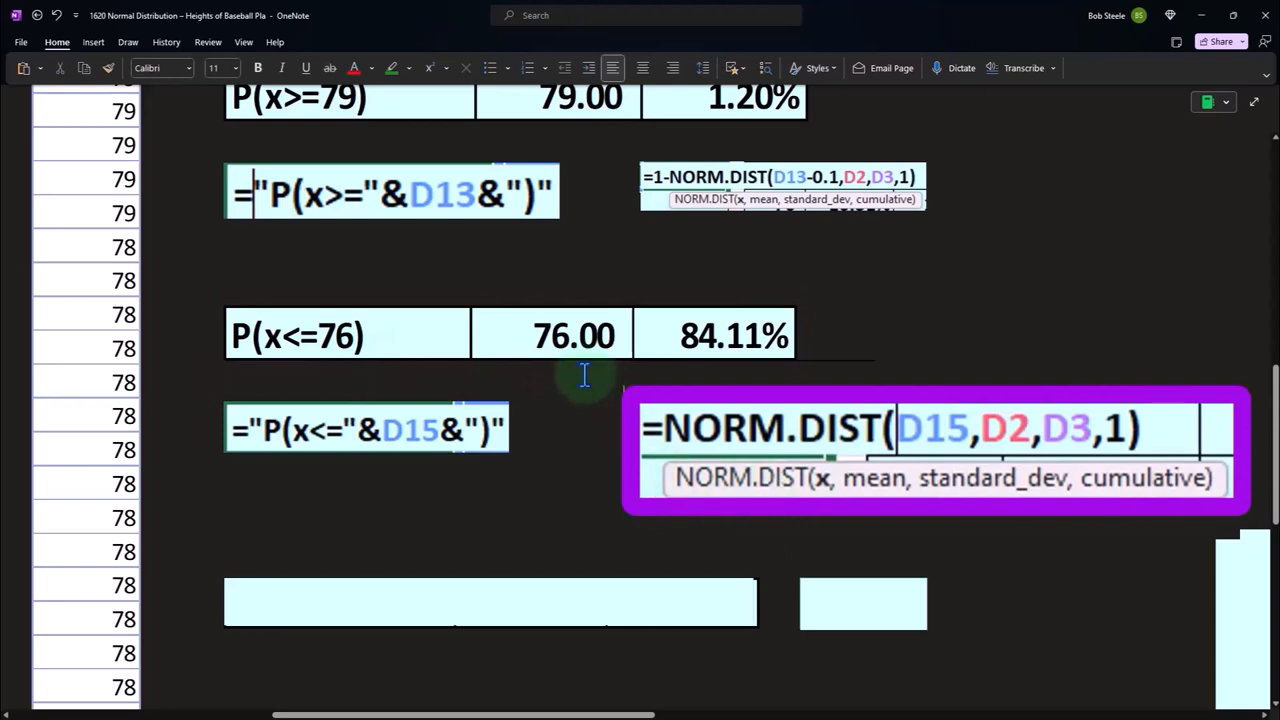
Step: Scroll up to the Mean 73.70, SD 2.30, Median 74.00, Mode 74.00 table, then back down
scroll(up, 3)
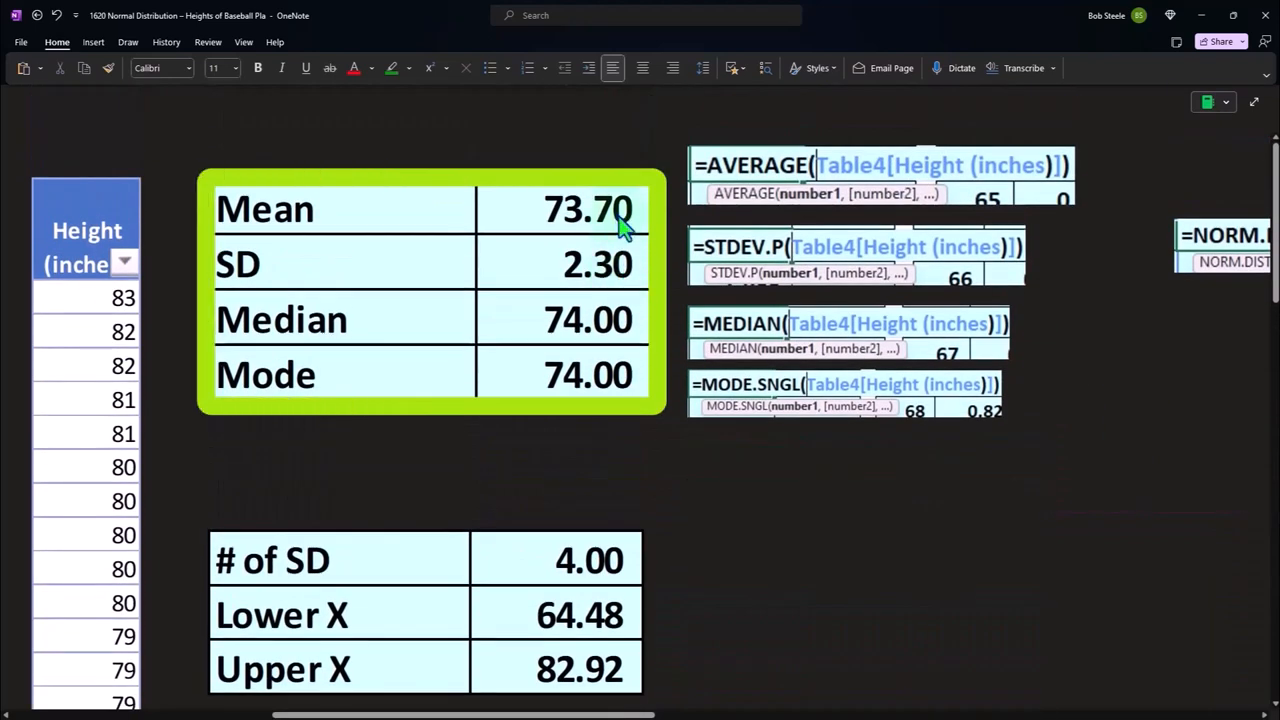
scroll(down, 3)
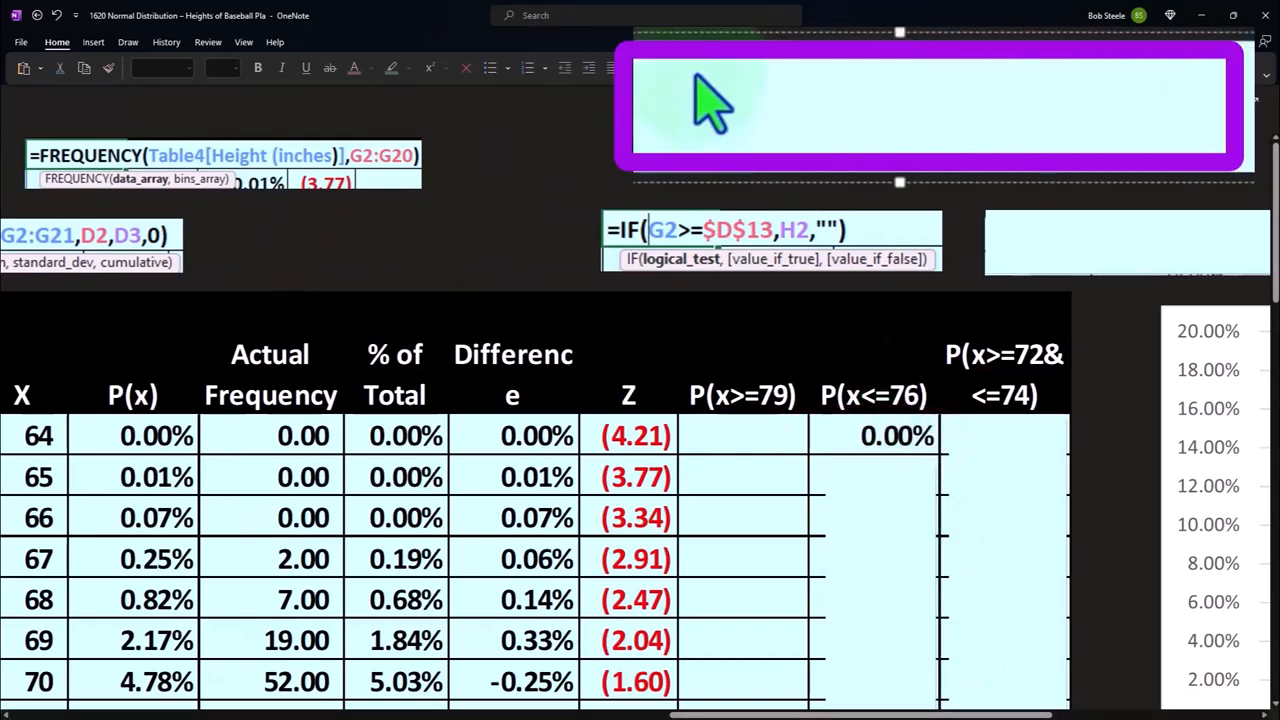
Step: Type the formula =IF(G2<=$D$15,H2,"") into the note box above the table
text(=IF(G2<=$D$15,H2,""))
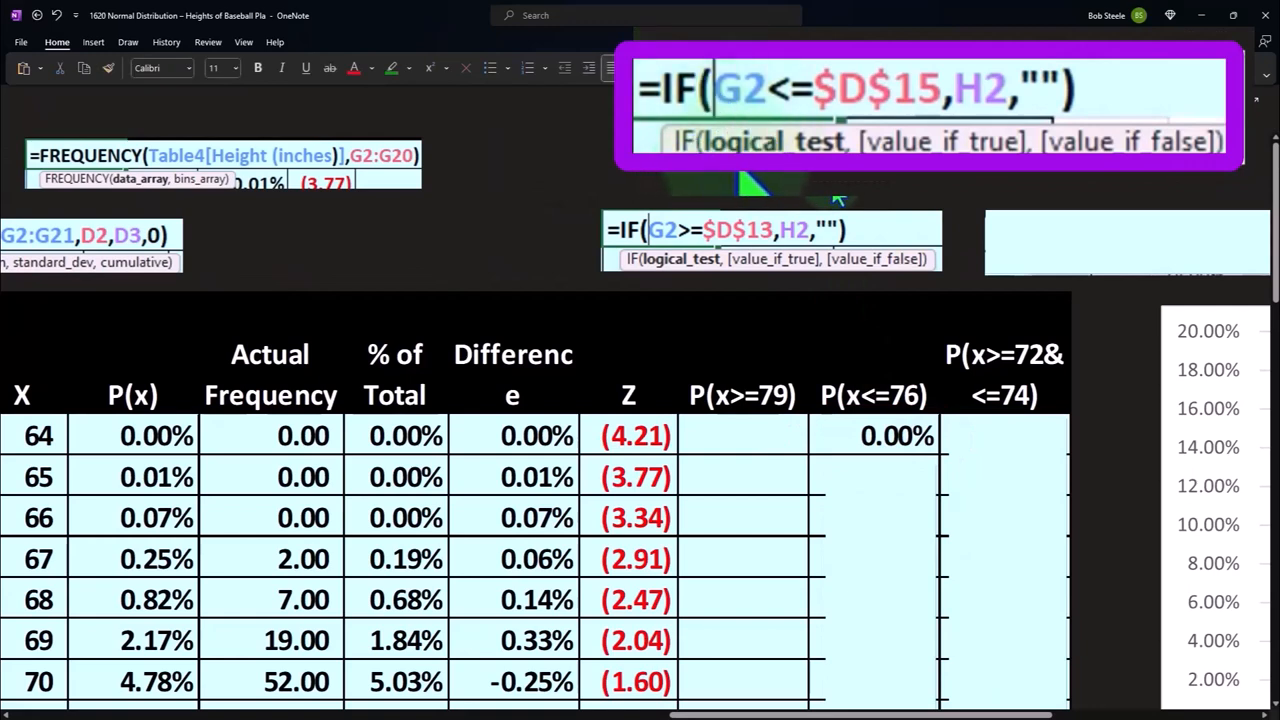
mouse_move(660, 310)
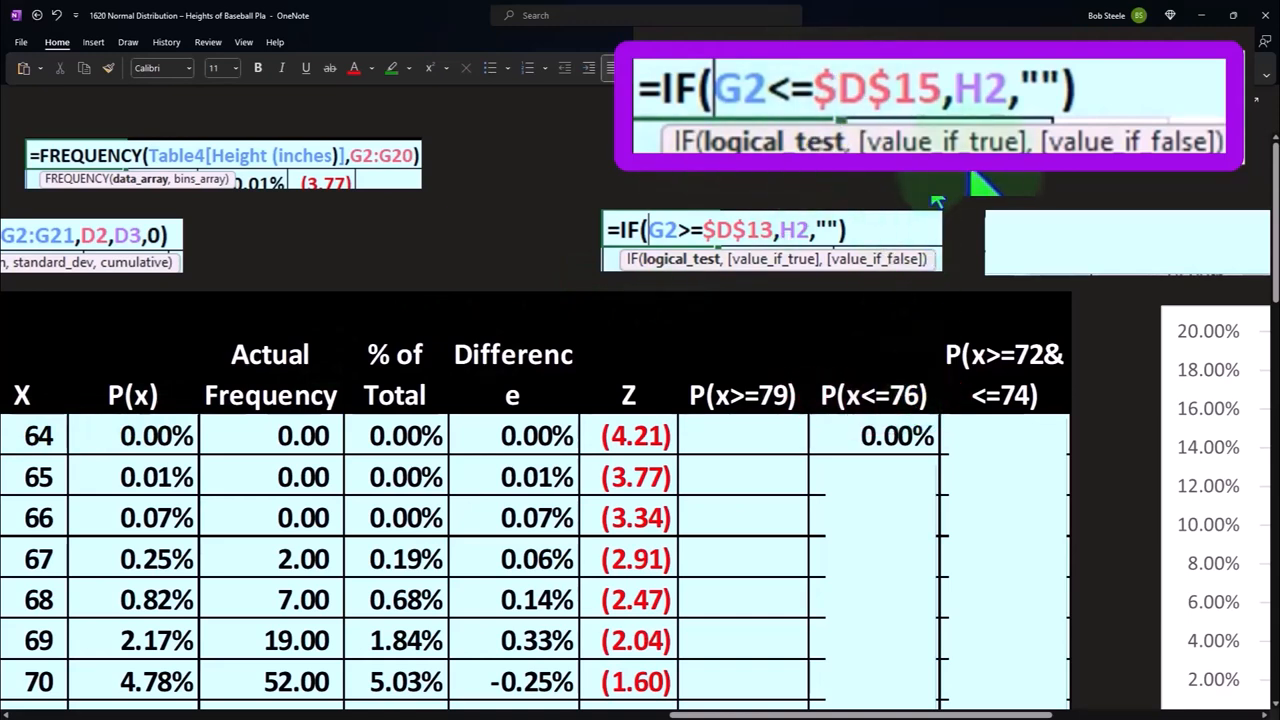
mouse_move(960, 145)
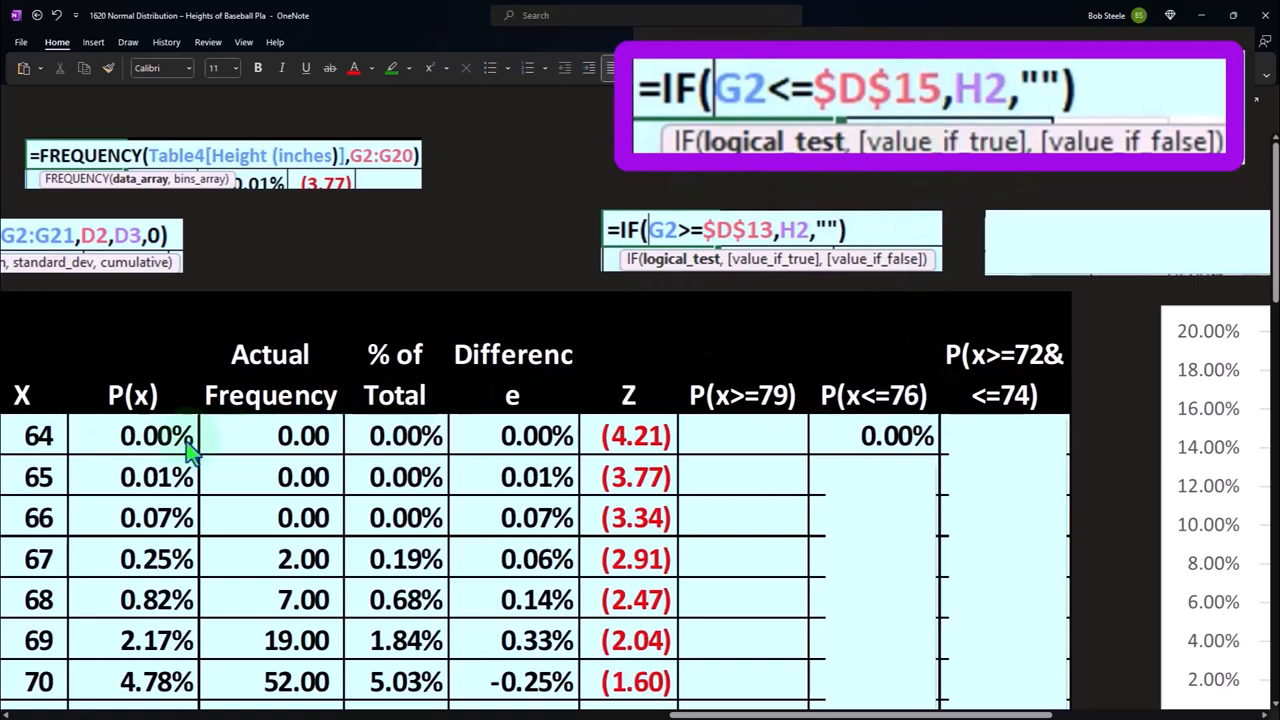
mouse_move(1035, 140)
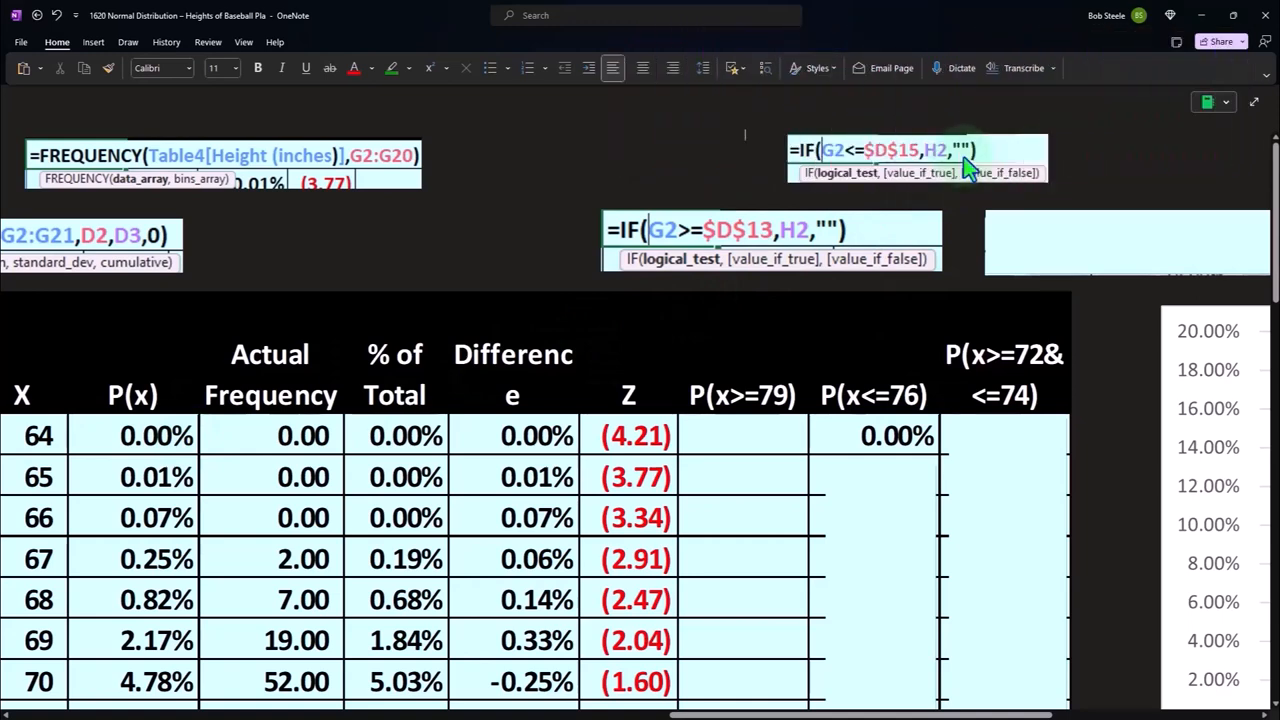
mouse_move(893, 508)
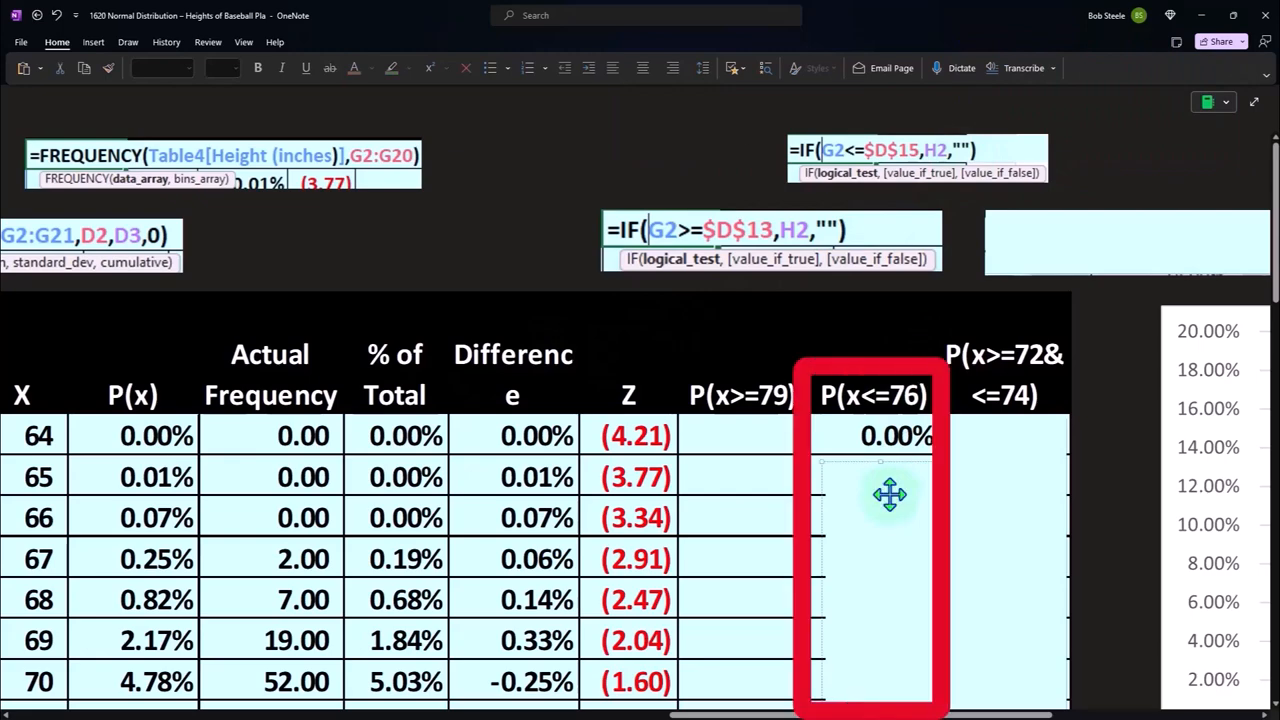
Step: Scroll through the P(x<=76) values for heights 64–76 to the second orange-shaded area chart
scroll(down, 3)
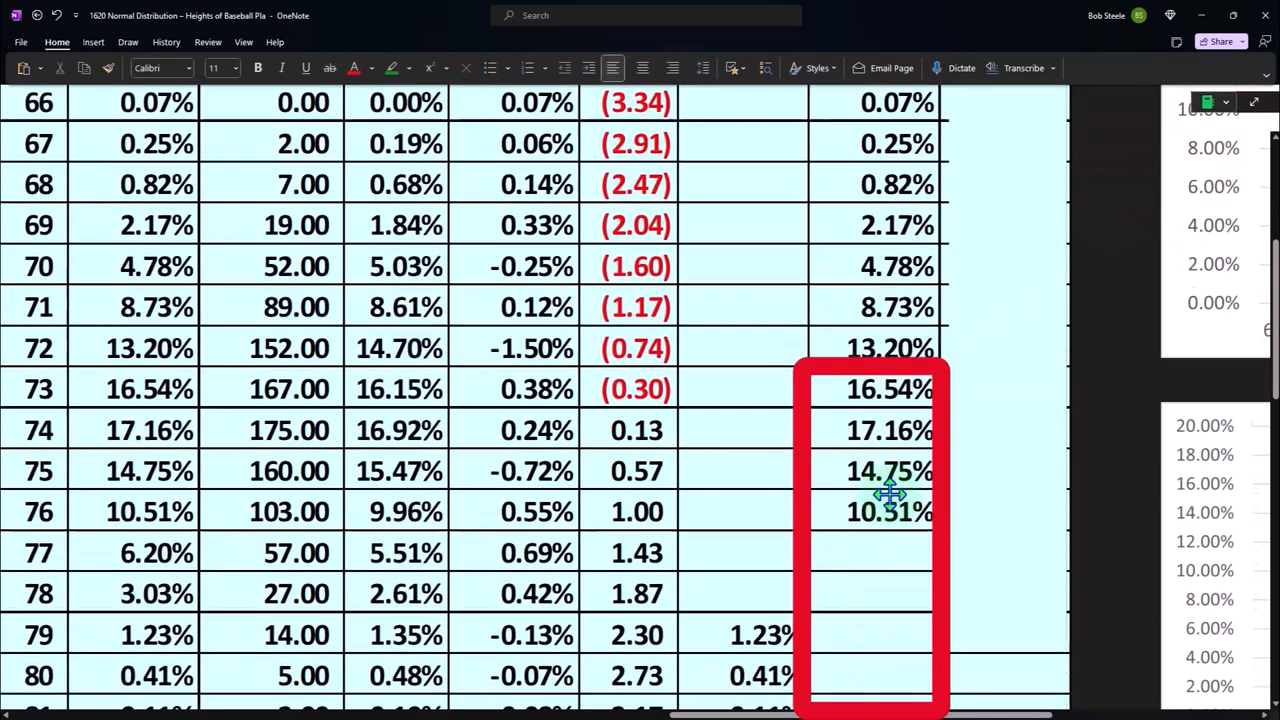
scroll(down, 3)
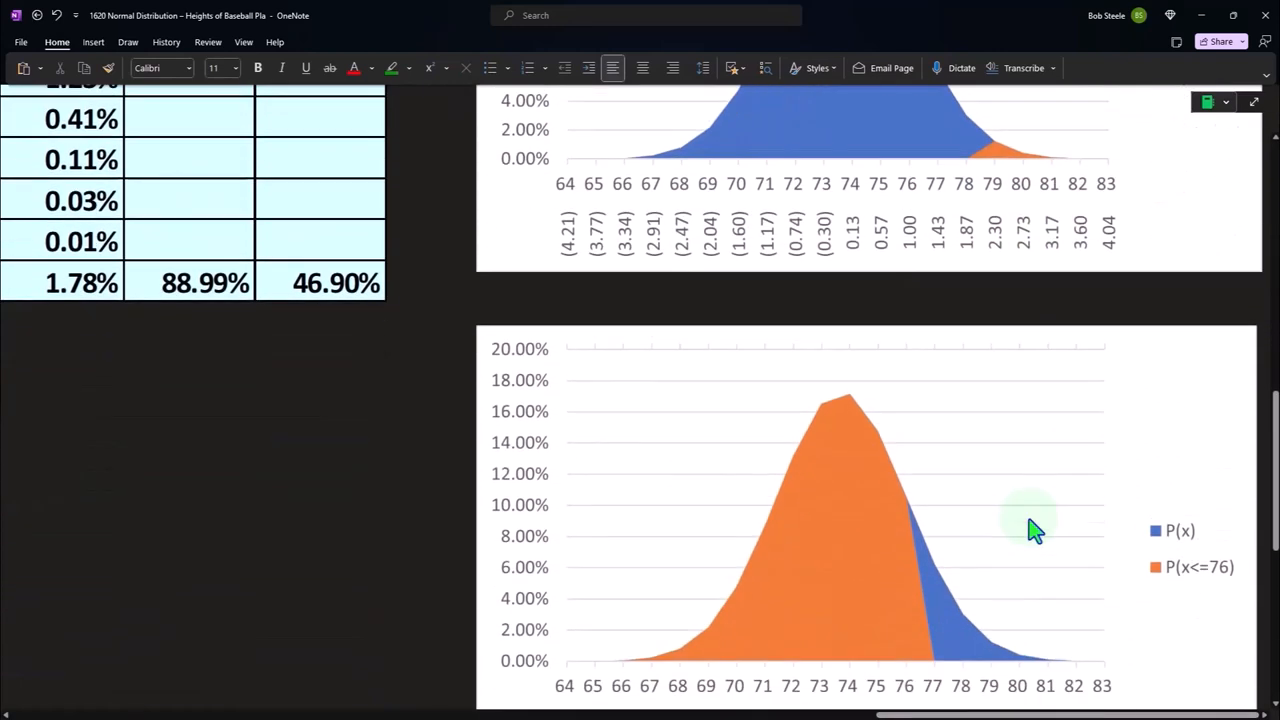
scroll(down, 3)
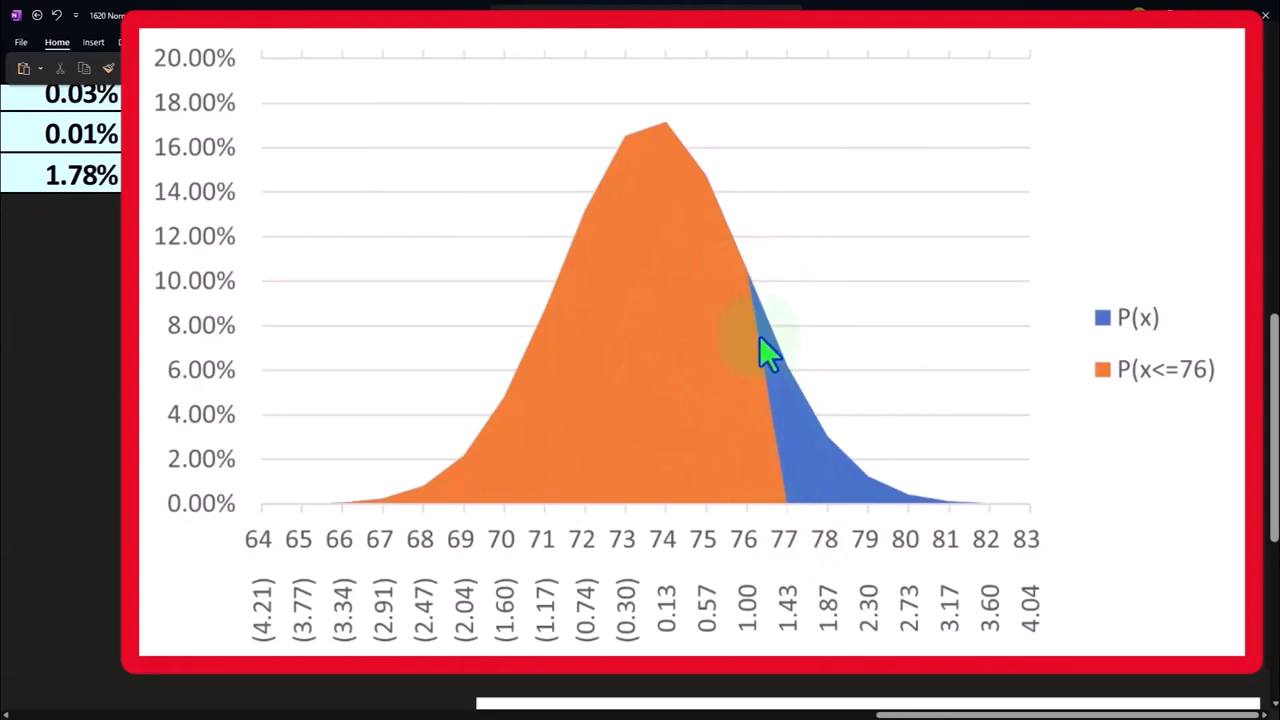
mouse_move(755, 300)
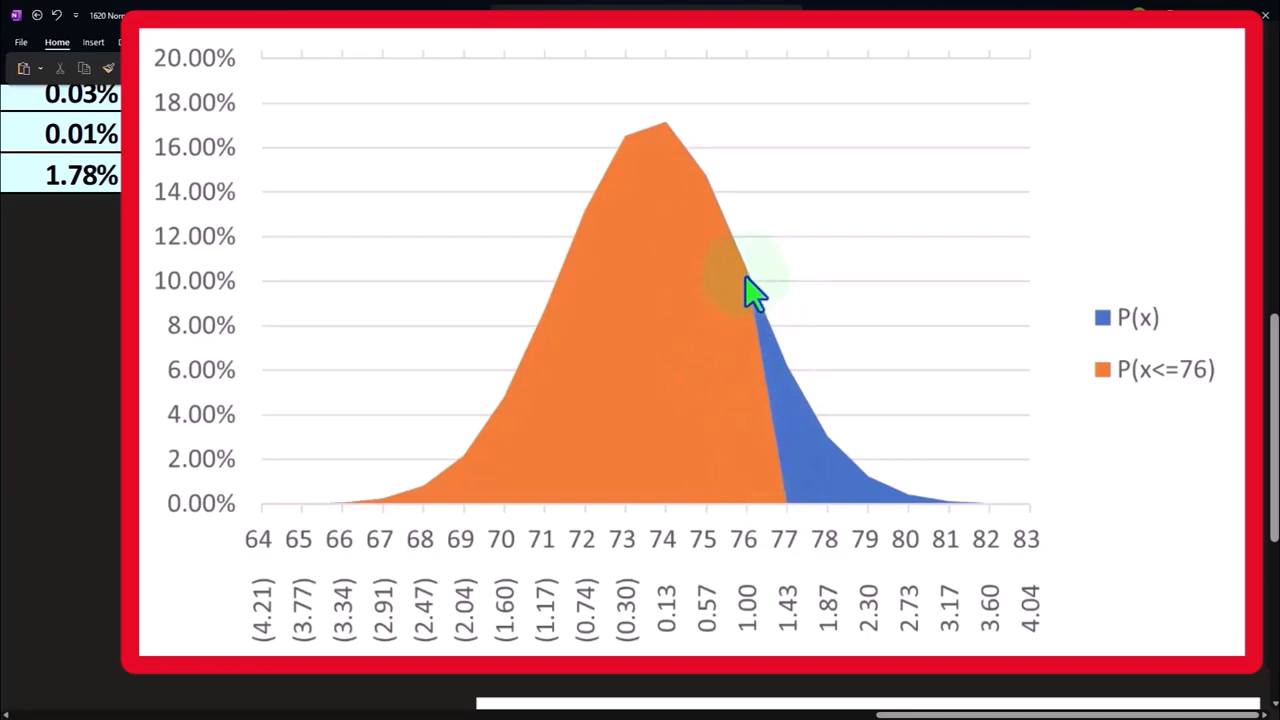
mouse_move(625, 290)
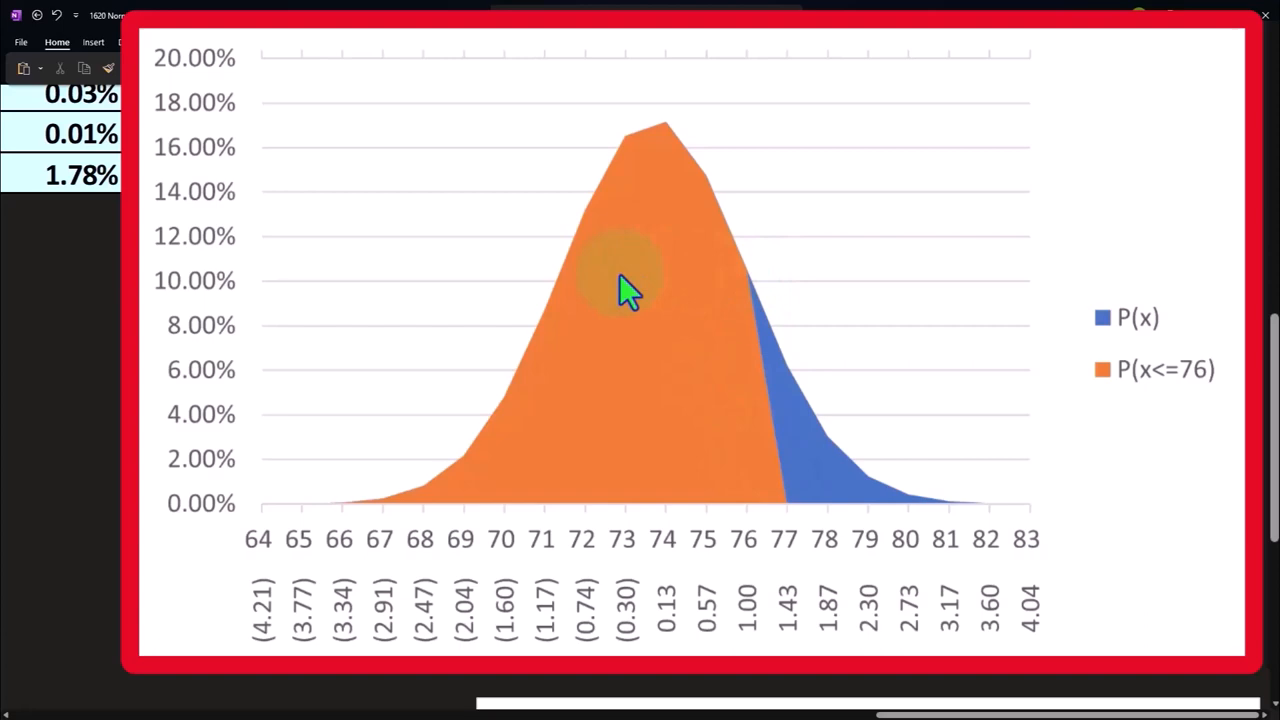
mouse_move(640, 383)
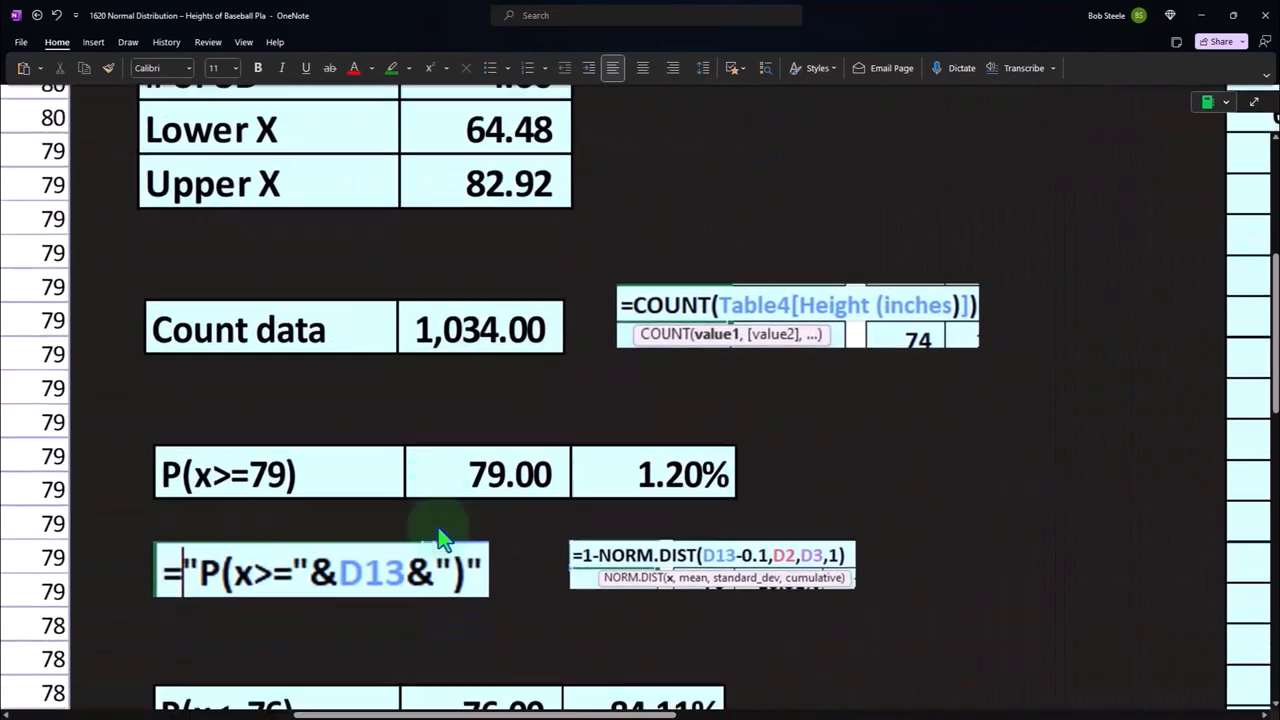
Step: Scroll past the P(x>=79) formulas to the P(x<=76) row showing 98.80%
scroll(down, 3)
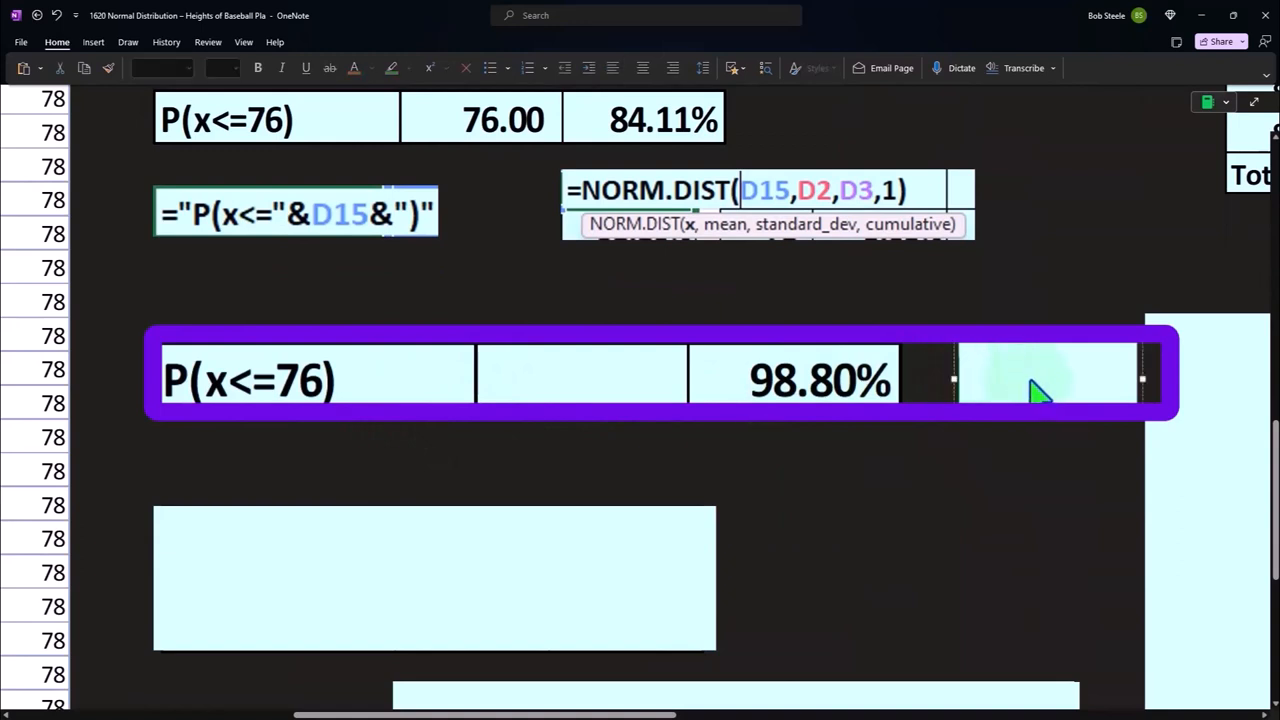
Step: Type =1-E13 beside the 98.80% row and scroll to the 72–74 range table (32.15%)
text(=1-E13)
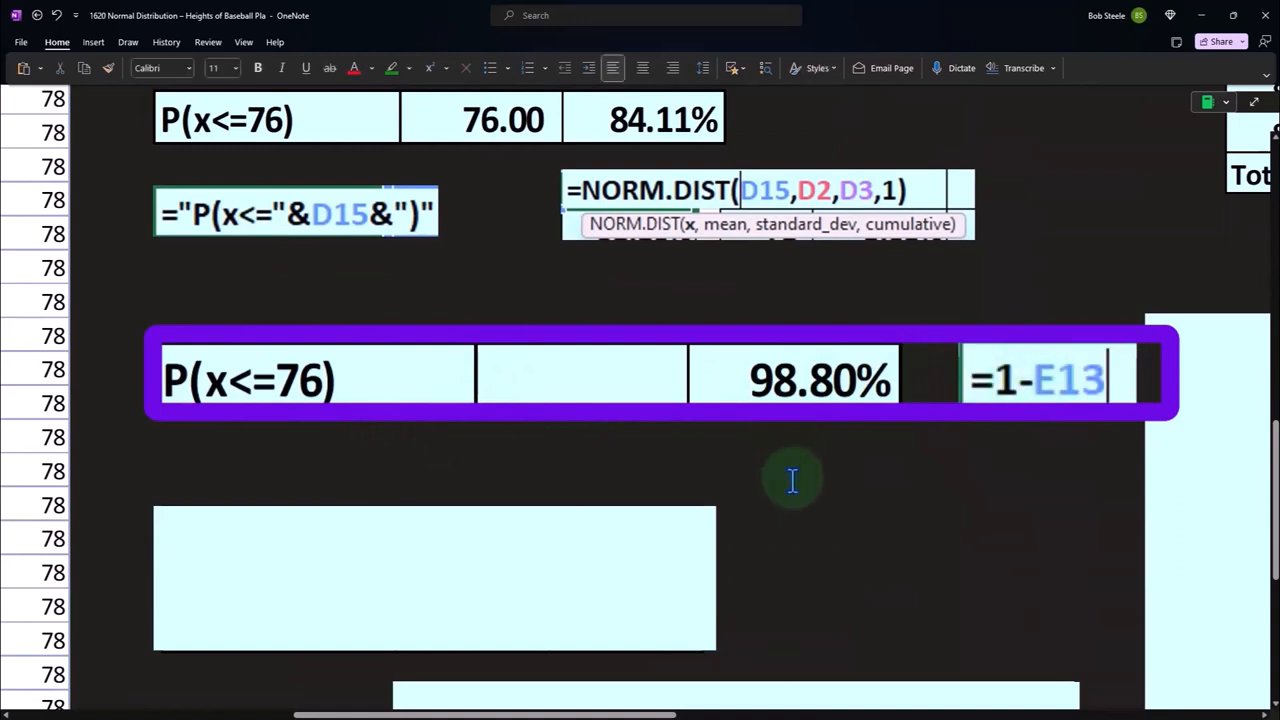
scroll(down, 3)
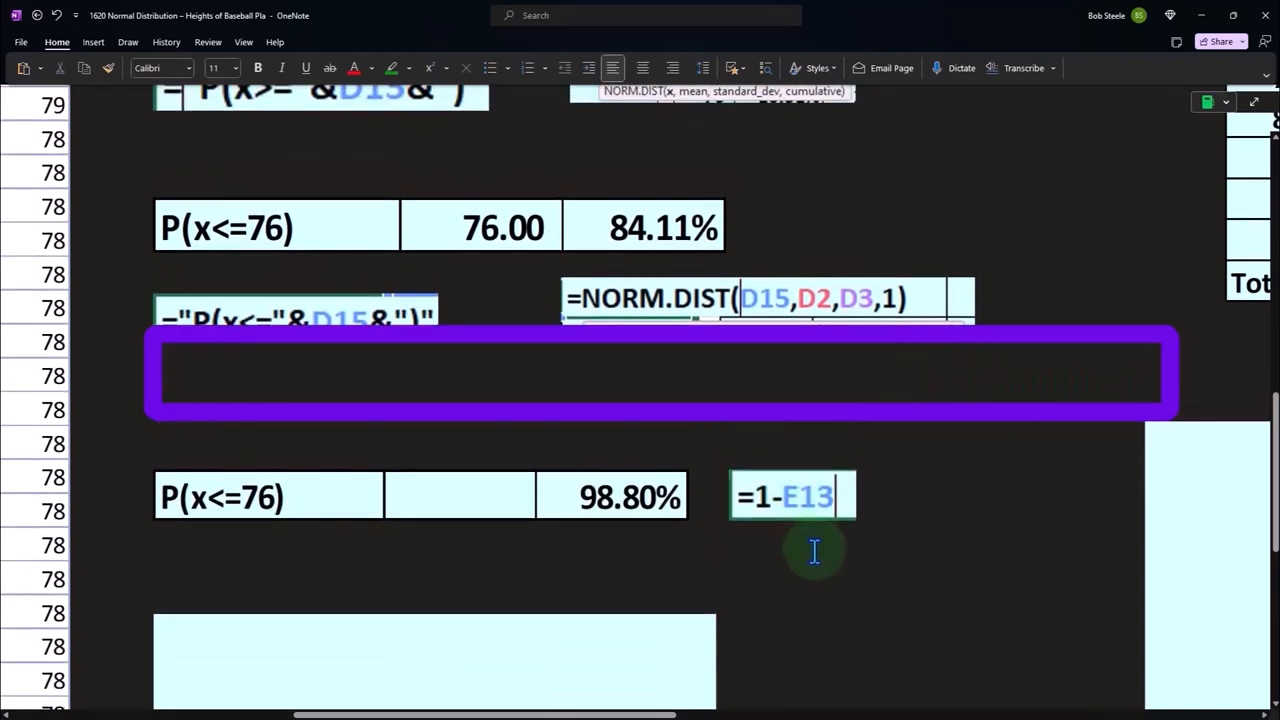
scroll(down, 3)
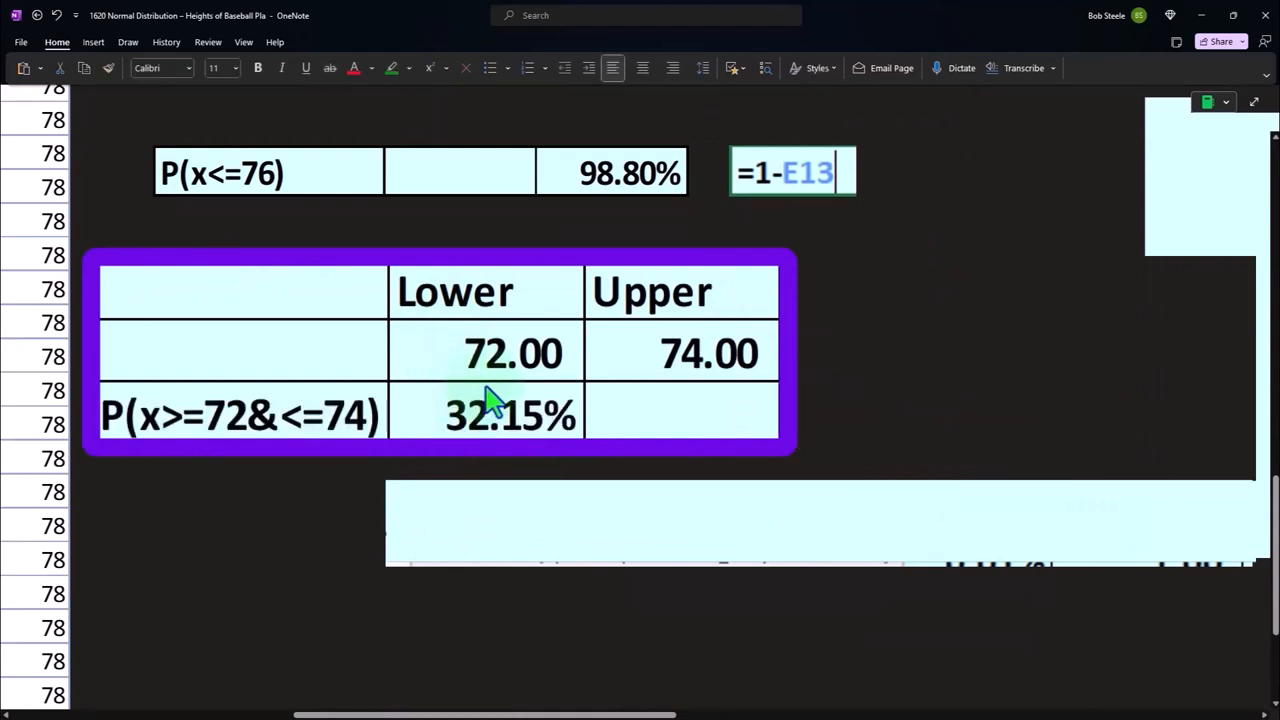
mouse_move(675, 408)
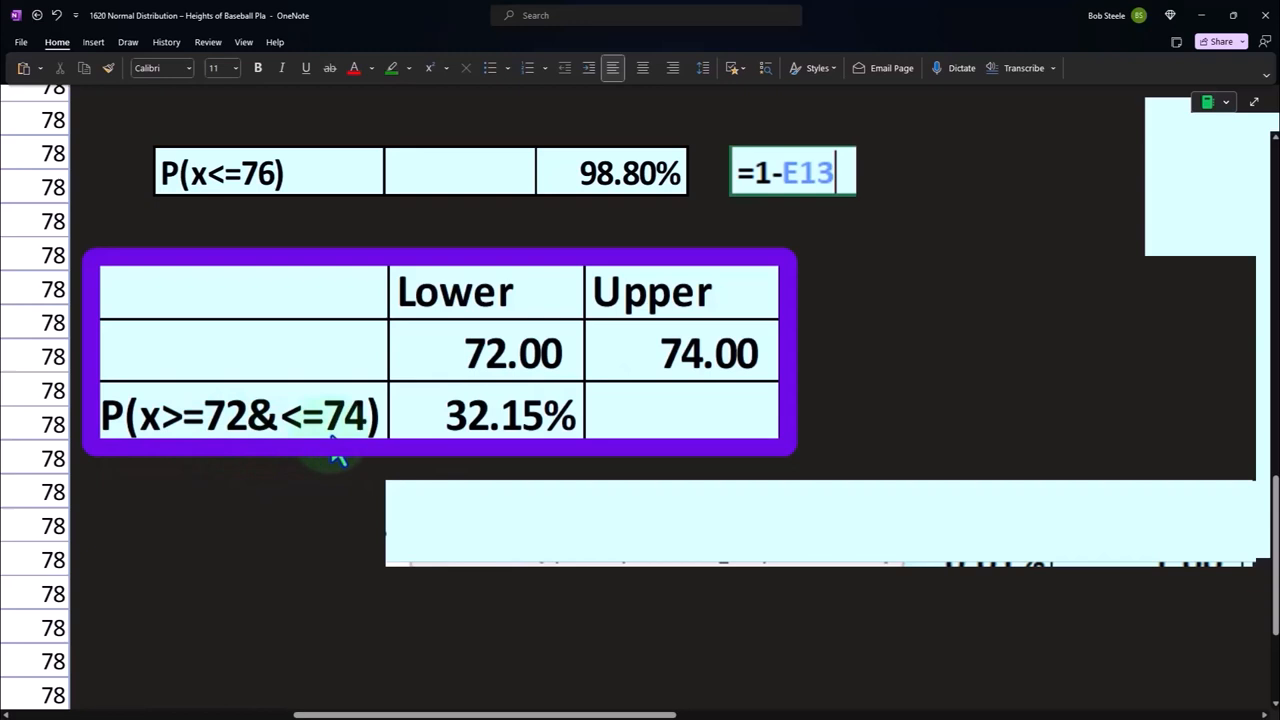
mouse_move(525, 525)
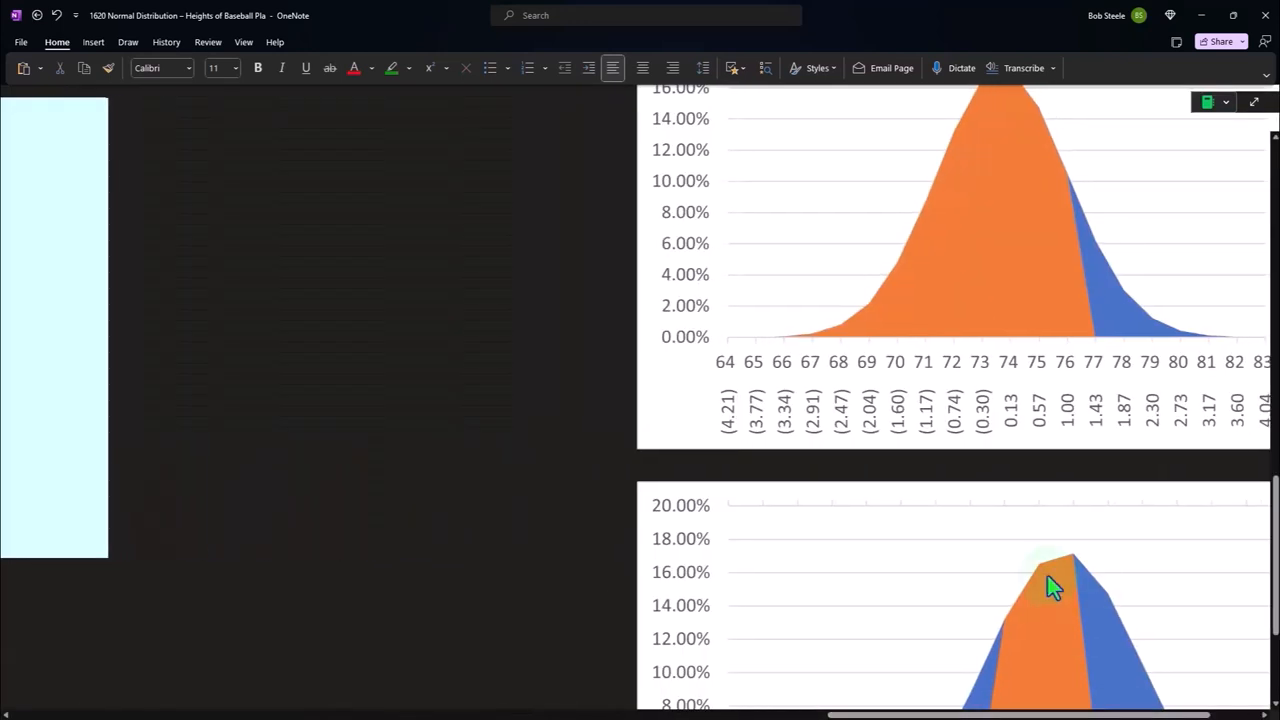
scroll(down, 3)
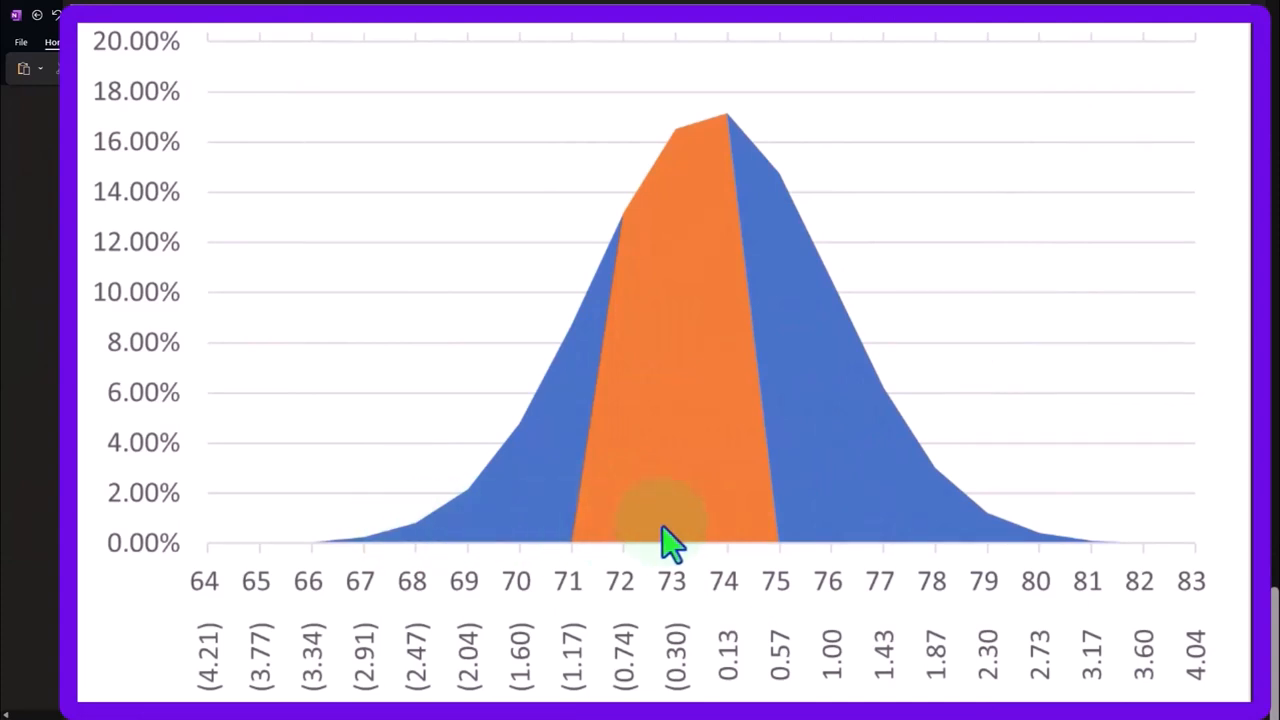
mouse_move(355, 555)
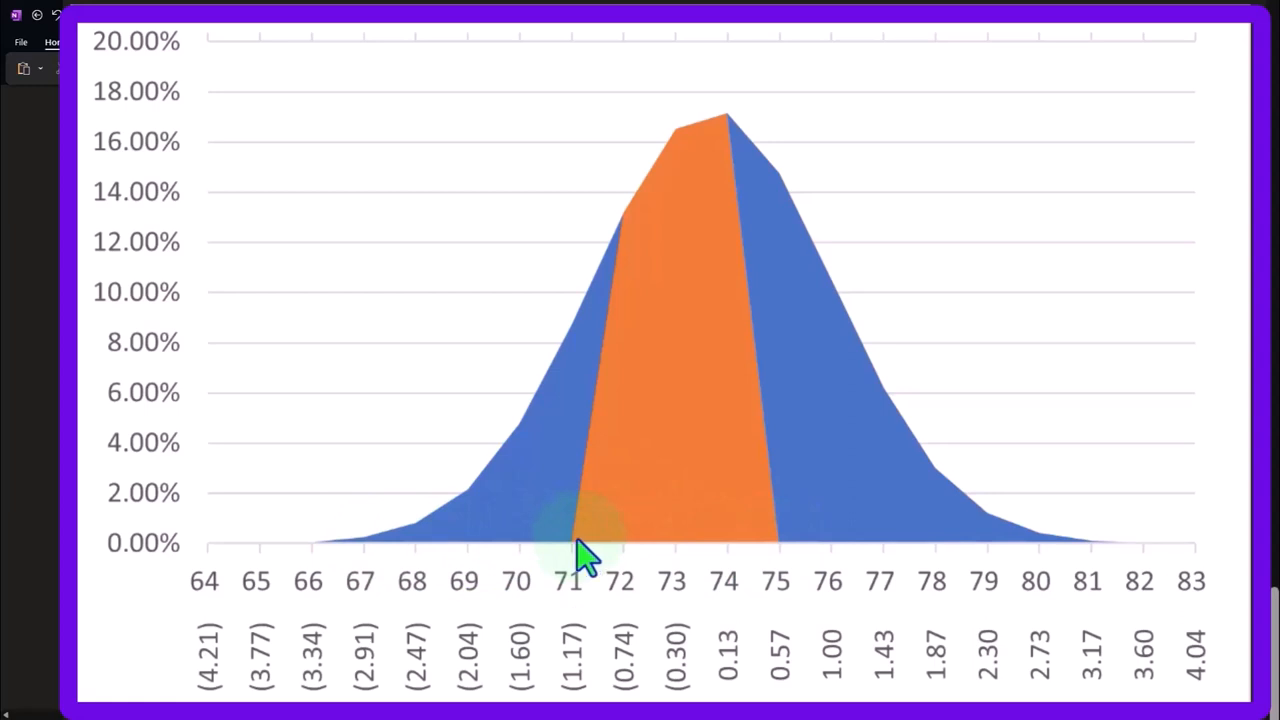
mouse_move(780, 565)
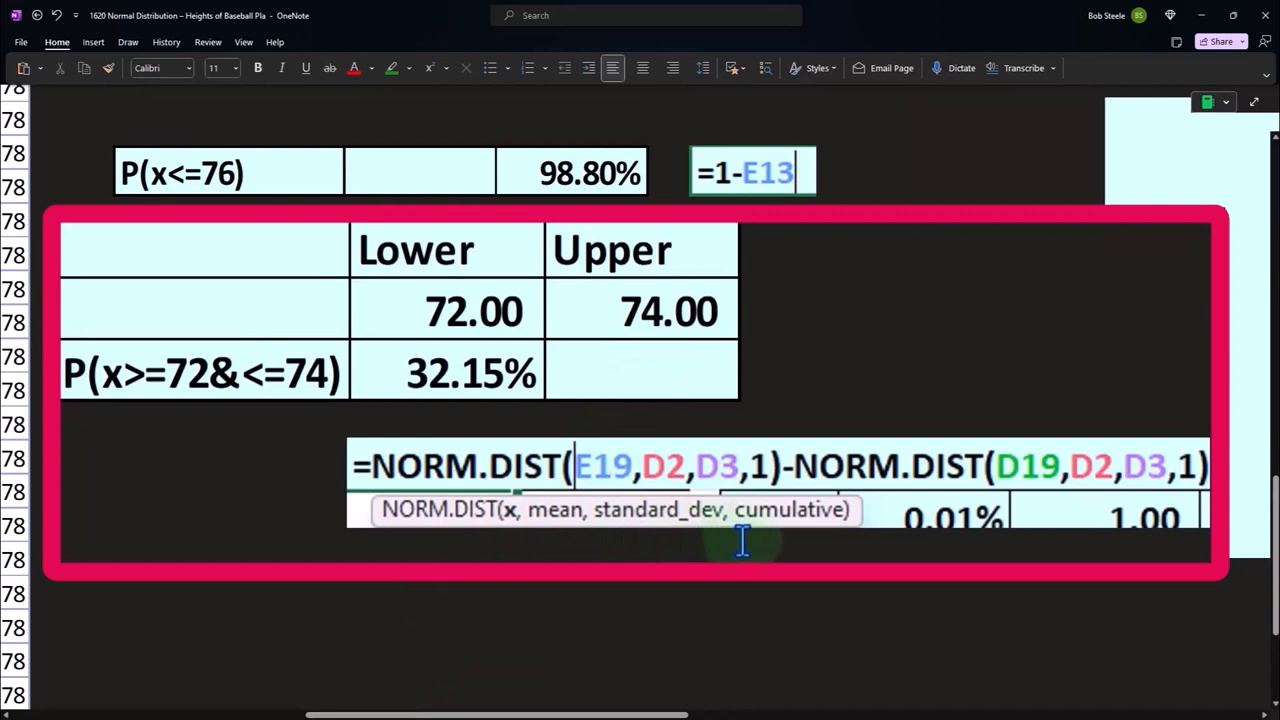
mouse_move(810, 505)
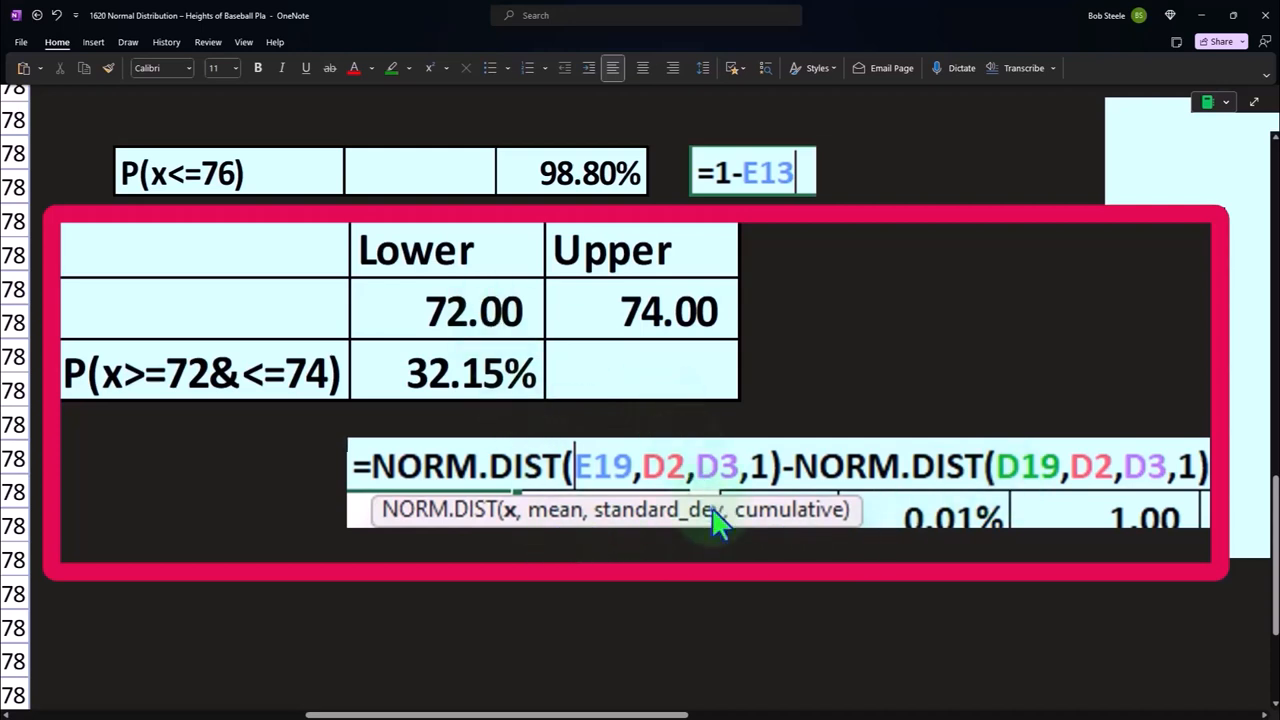
mouse_move(555, 335)
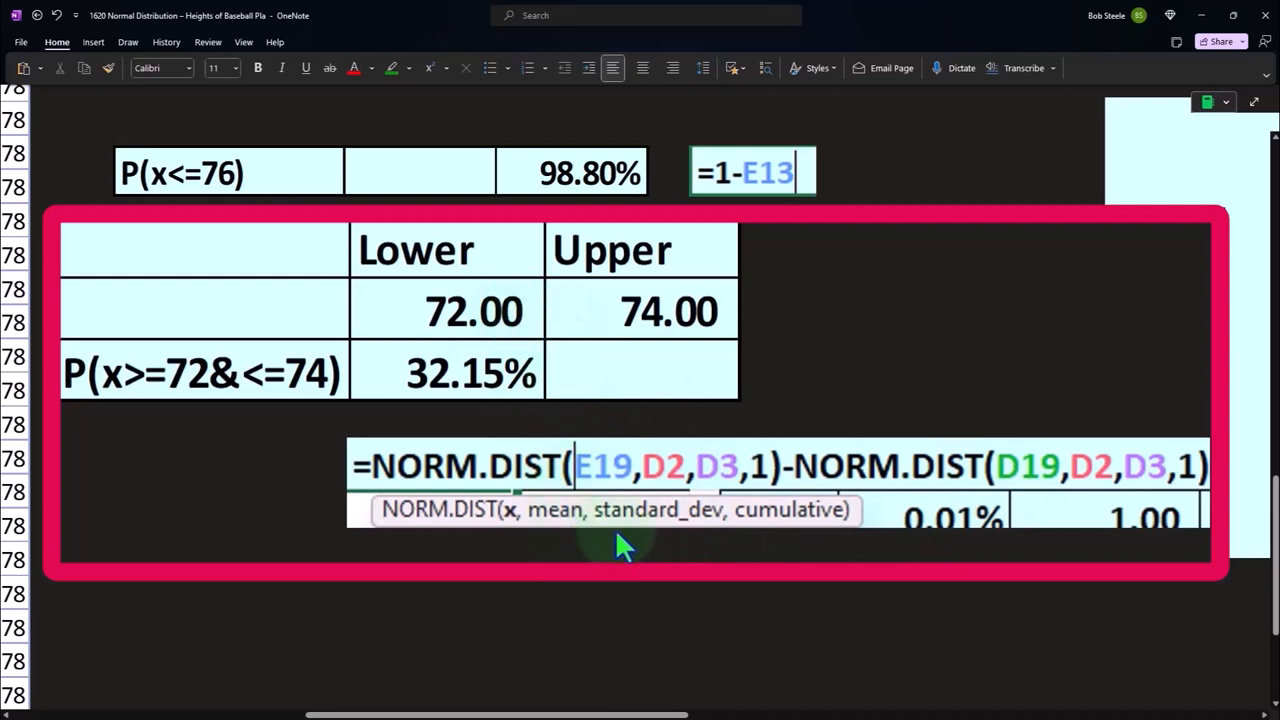
mouse_move(1135, 495)
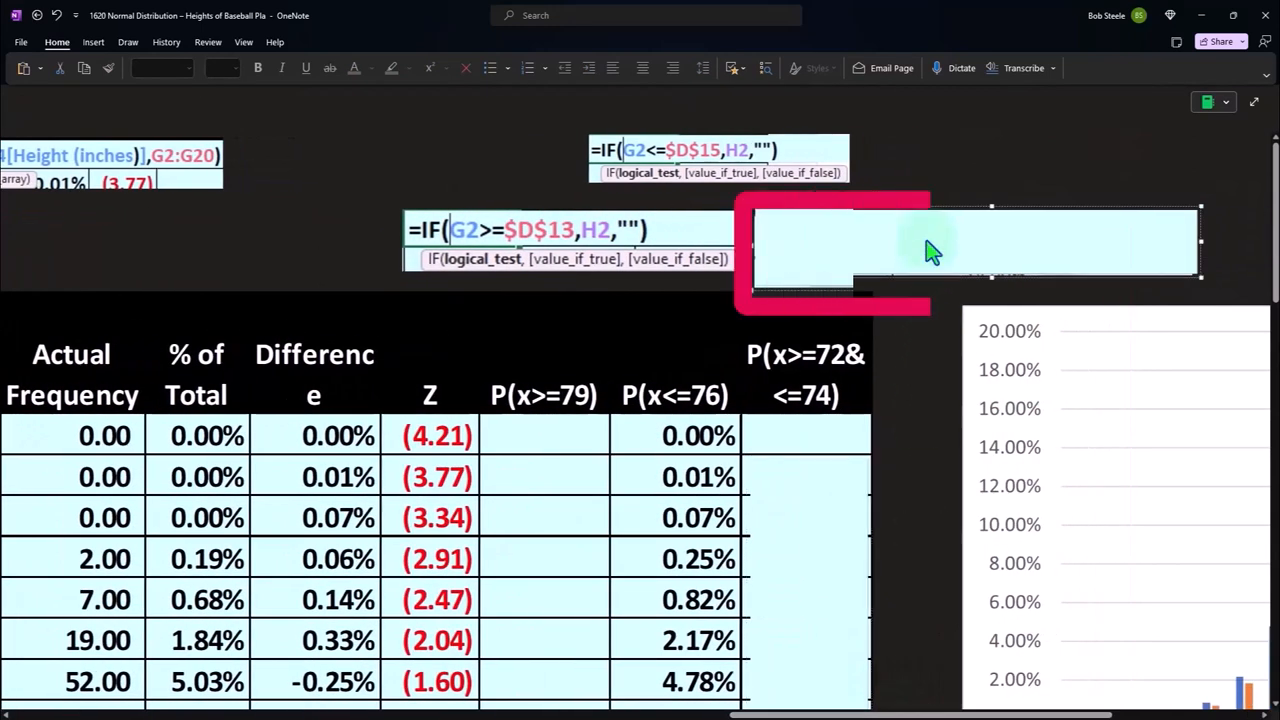
Step: Type =IF(AND(G2>=$D$19,G2<=$E$19),H2,"") into the notes beside the other IF formulas
text(=IF(AND(G2>=$D$19,G2<=$E$19),H2,""))
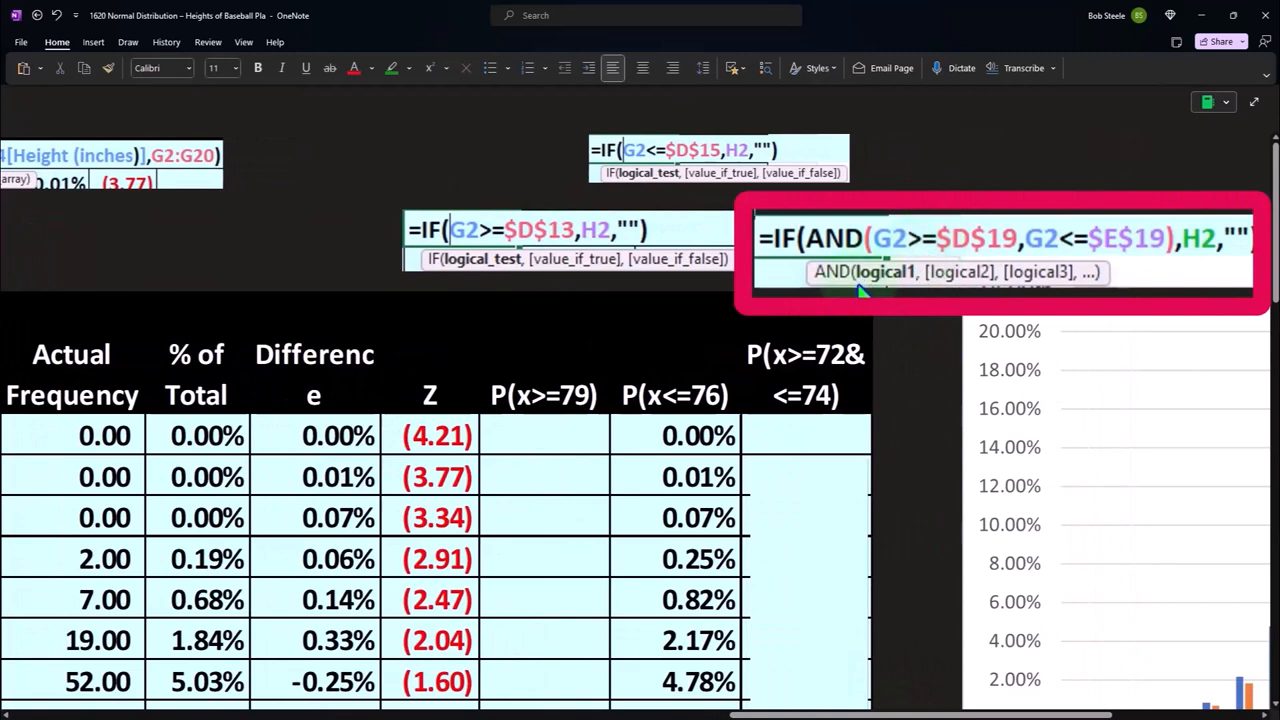
mouse_move(835, 285)
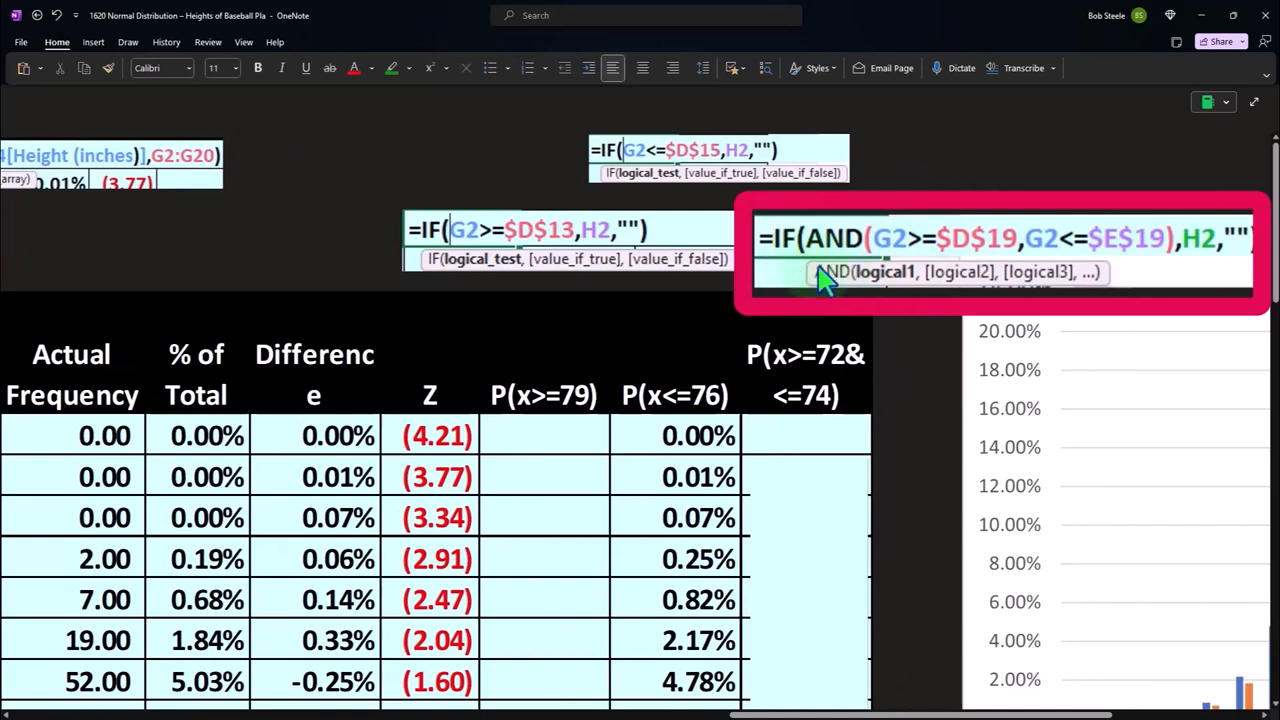
mouse_move(855, 275)
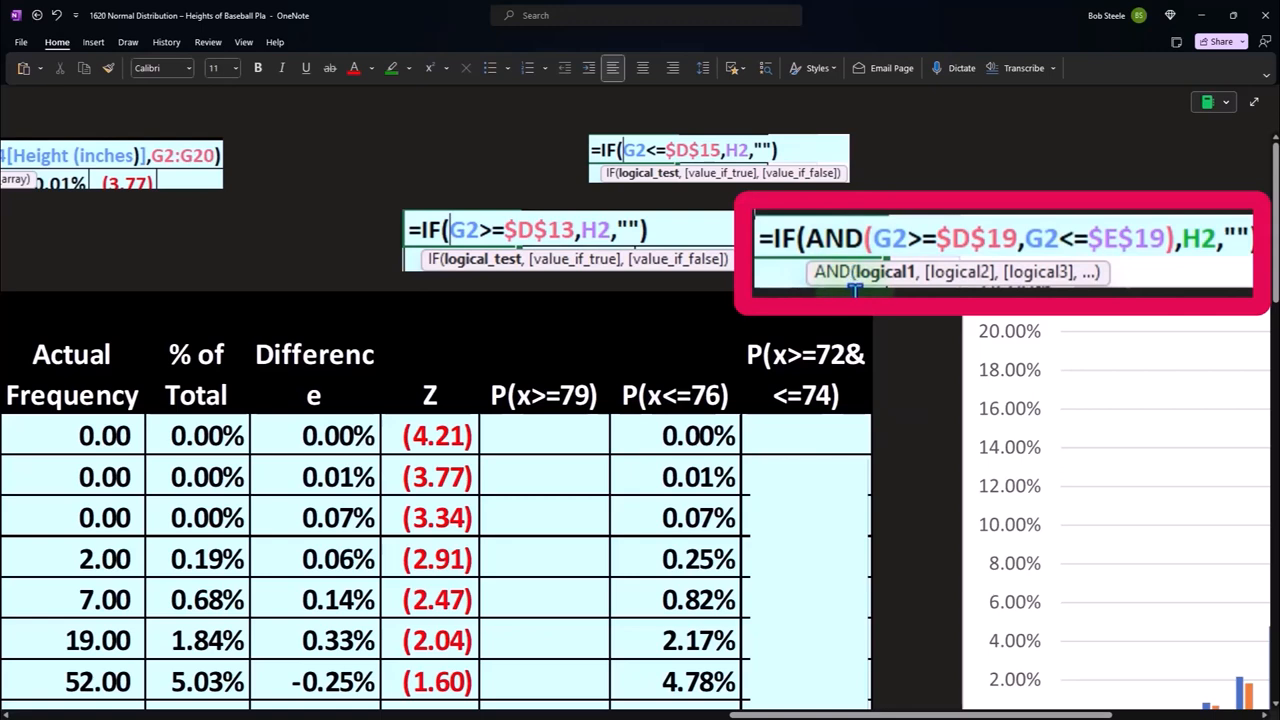
mouse_move(868, 291)
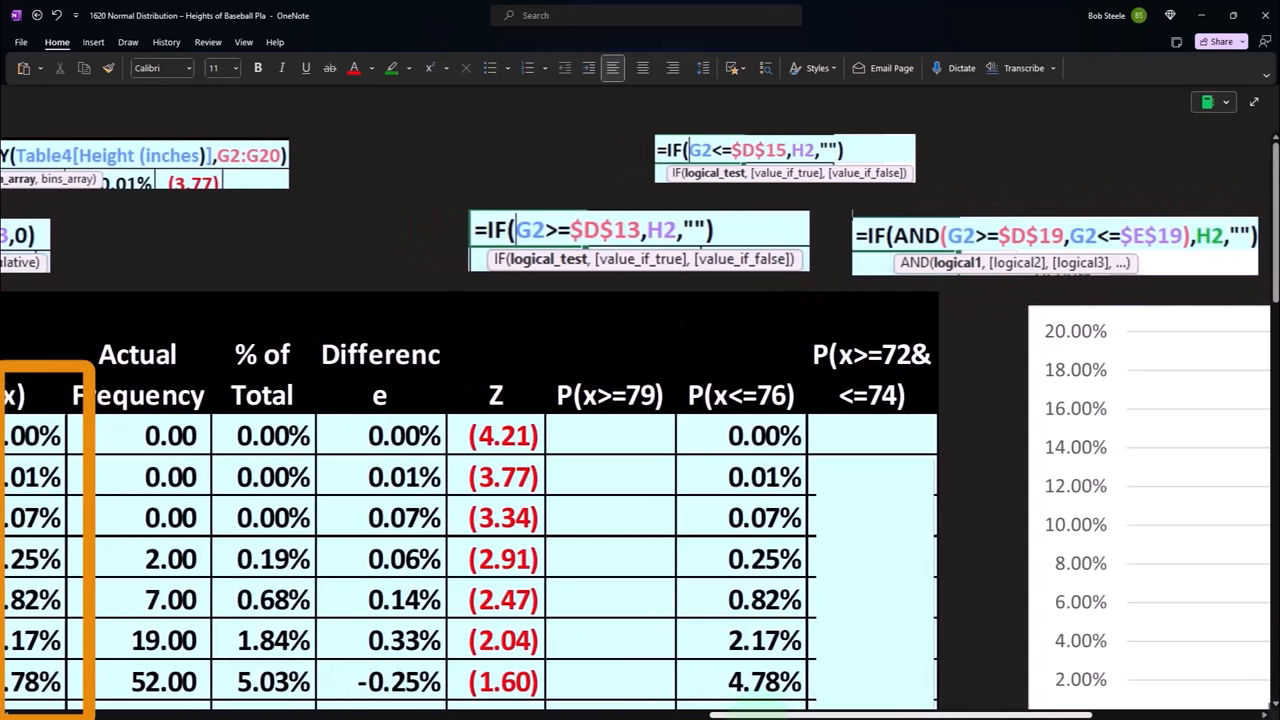
mouse_move(970, 297)
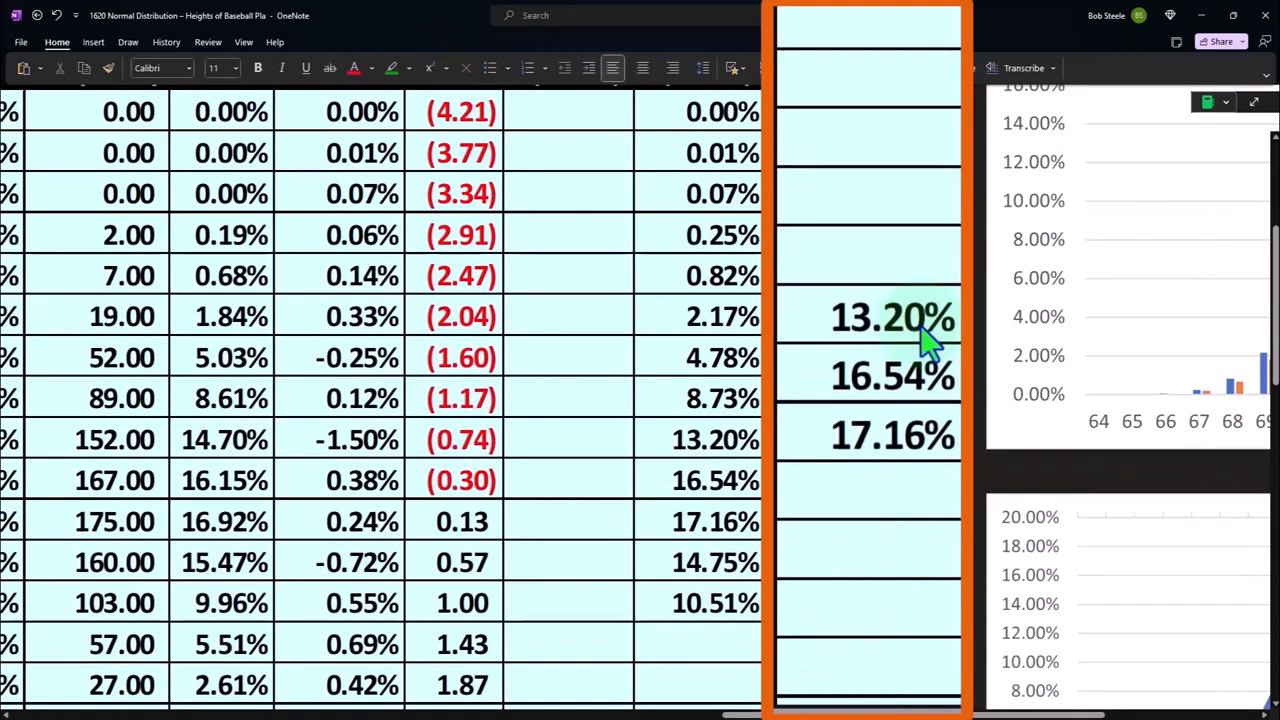
Step: Scroll to show the P(x>=72&<=74) column (13.20%, 16.54%, 17.16%) beside the column chart
scroll(down, 3)
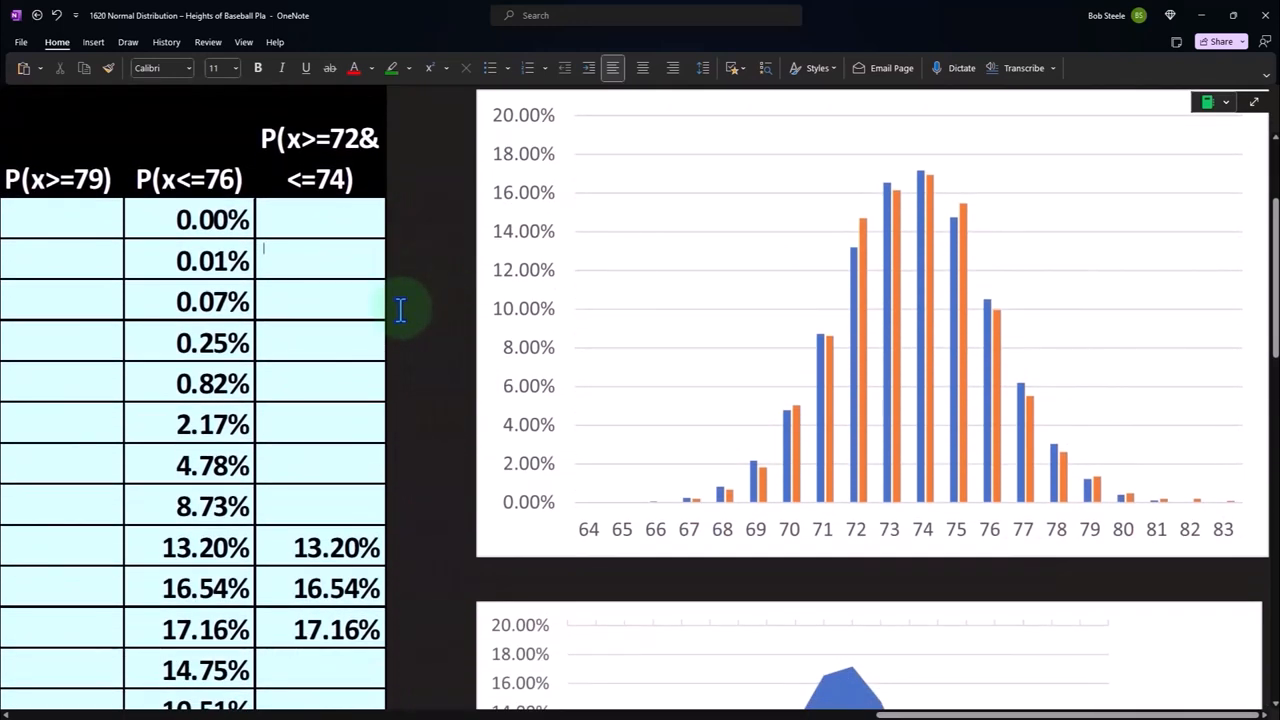
scroll(down, 3)
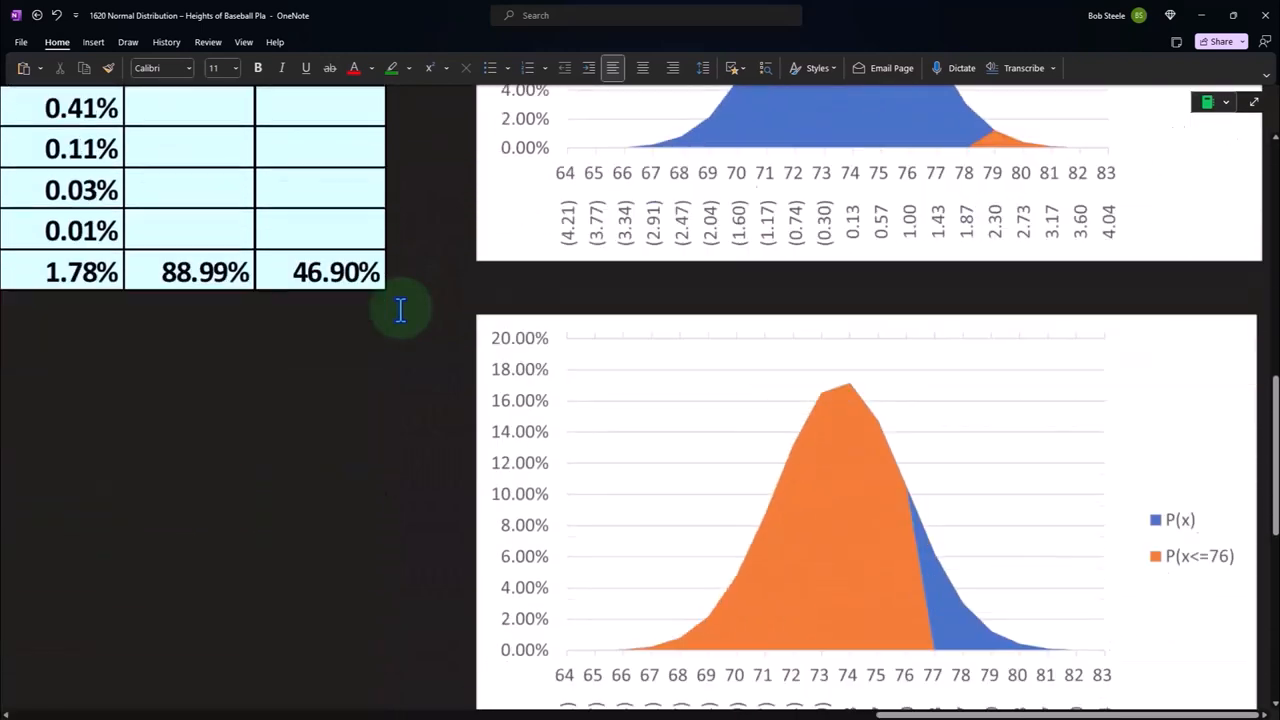
scroll(down, 3)
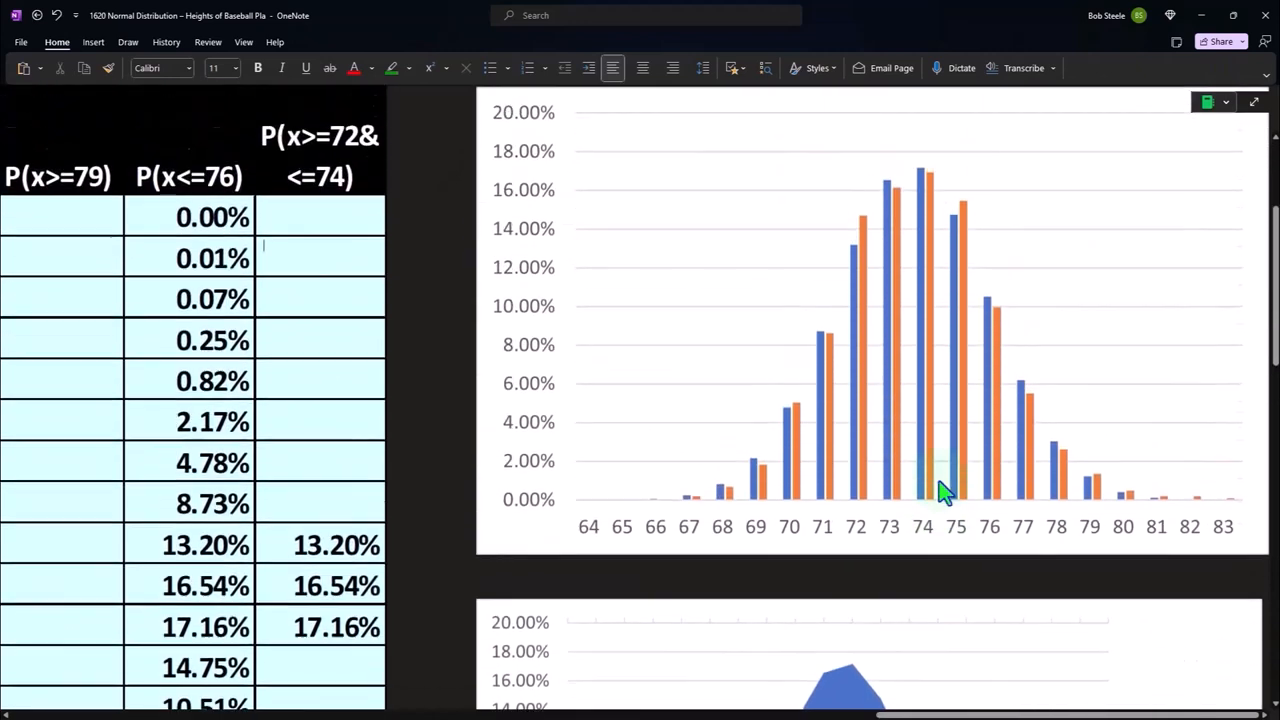
Step: Select the paired column chart of heights 64 to 83, peaking near 17% at 74
click(1253, 102)
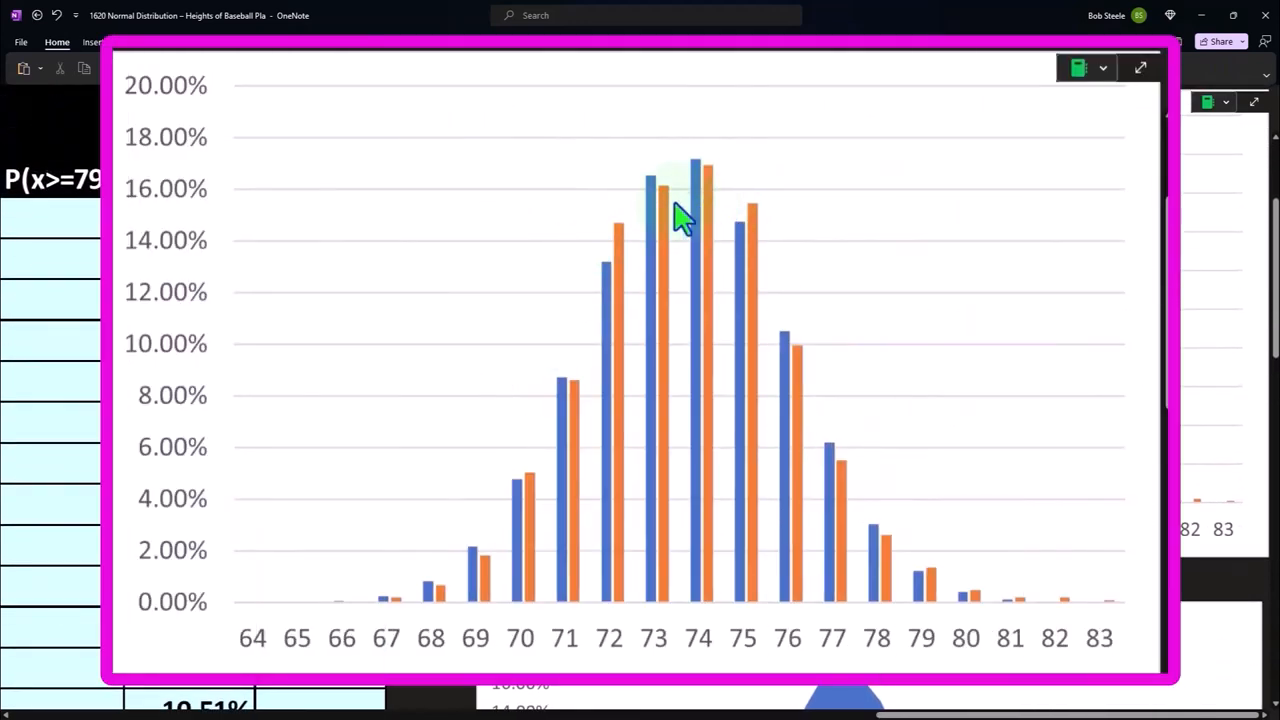
mouse_move(765, 290)
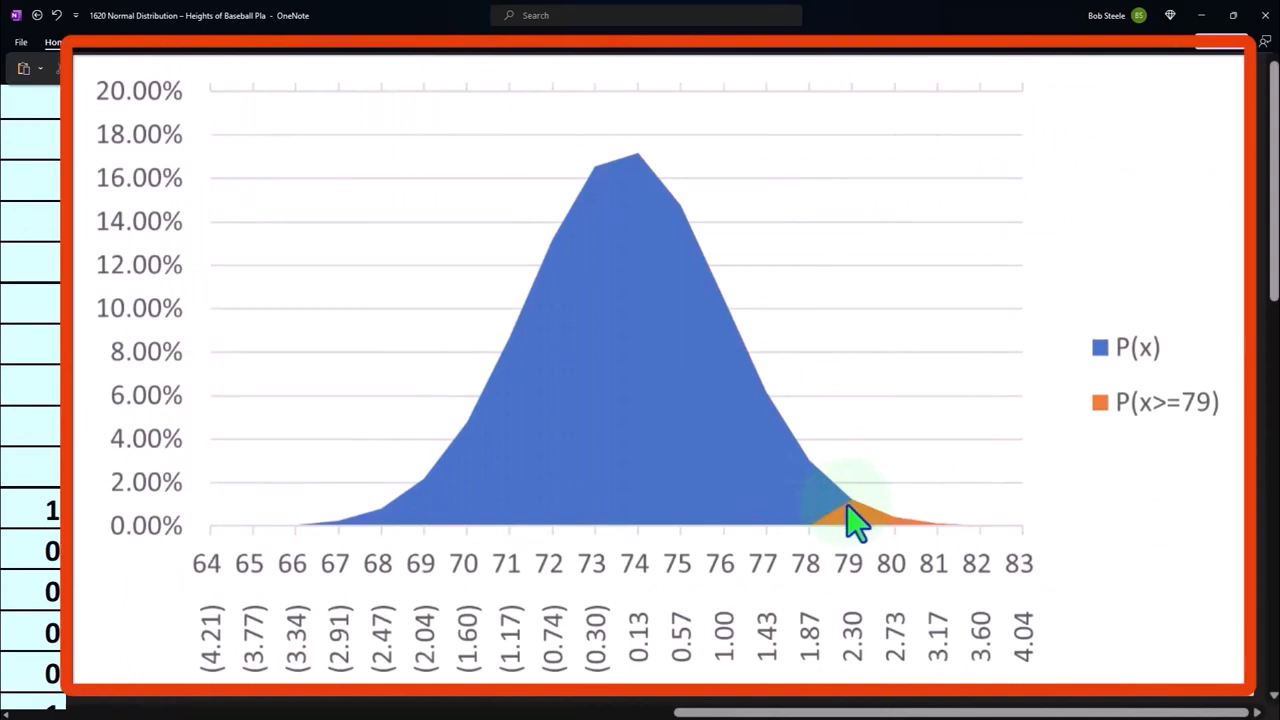
mouse_move(760, 515)
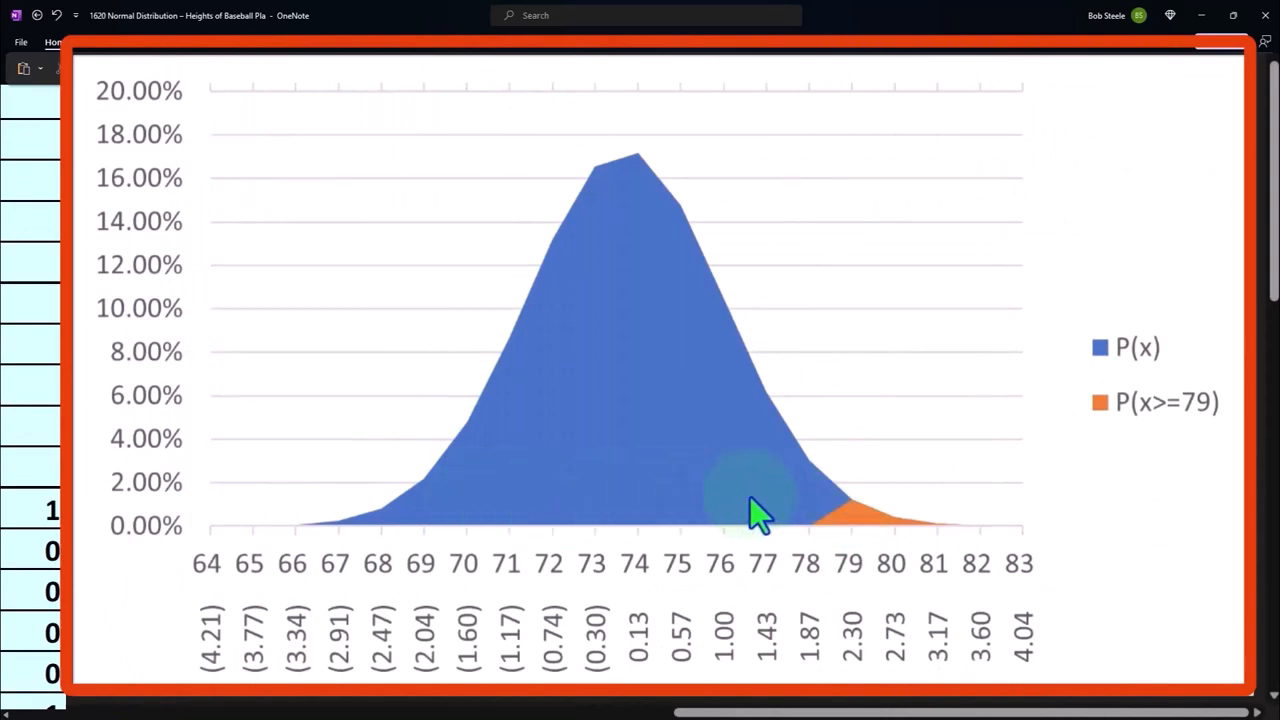
mouse_move(560, 500)
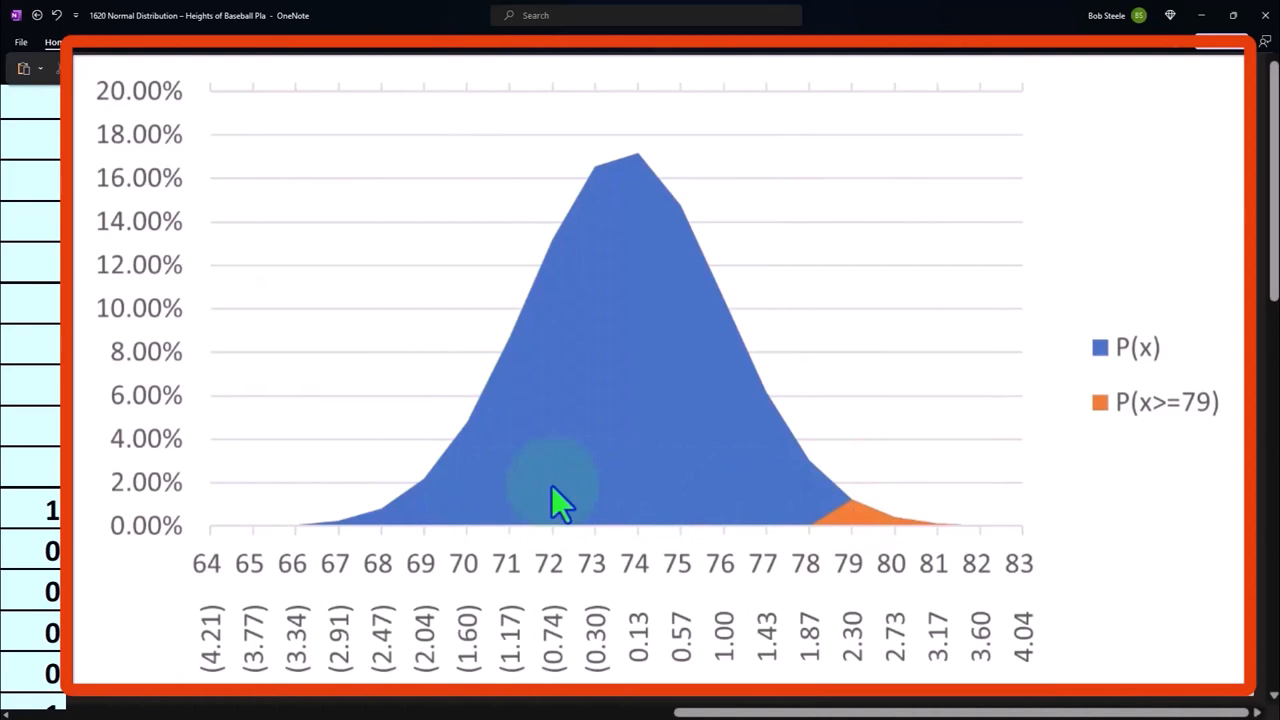
mouse_move(840, 515)
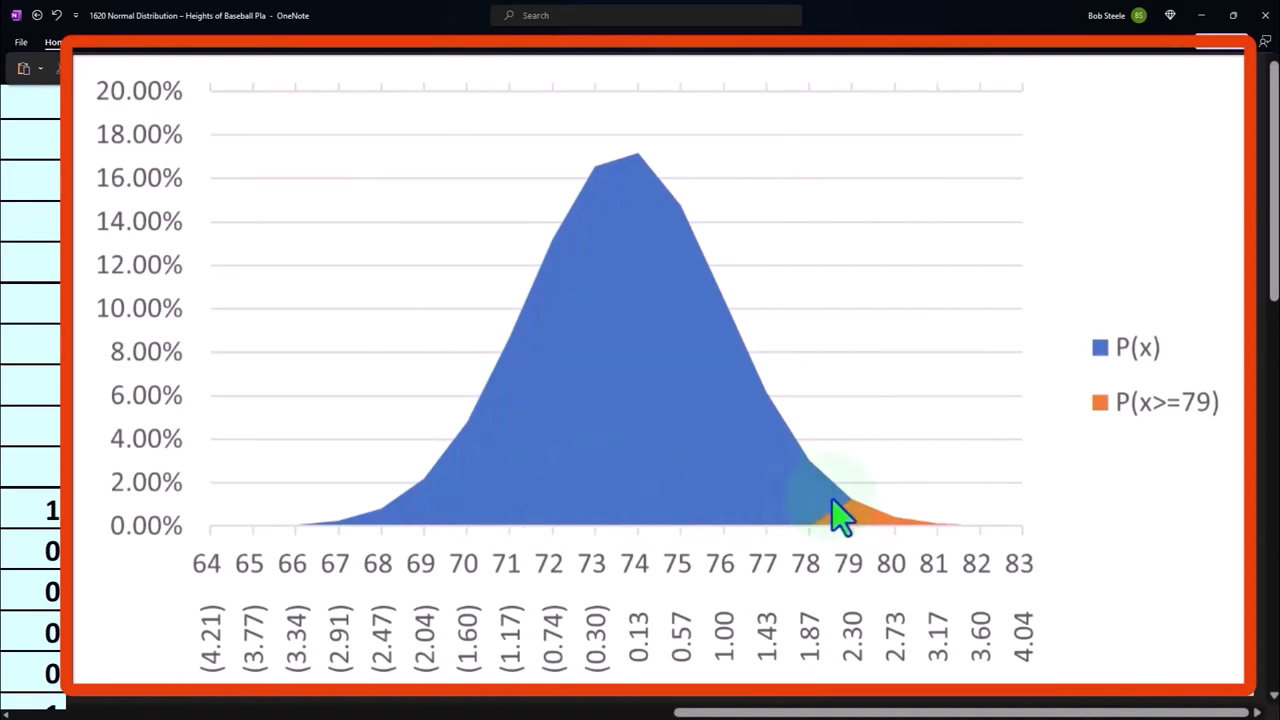
mouse_move(510, 535)
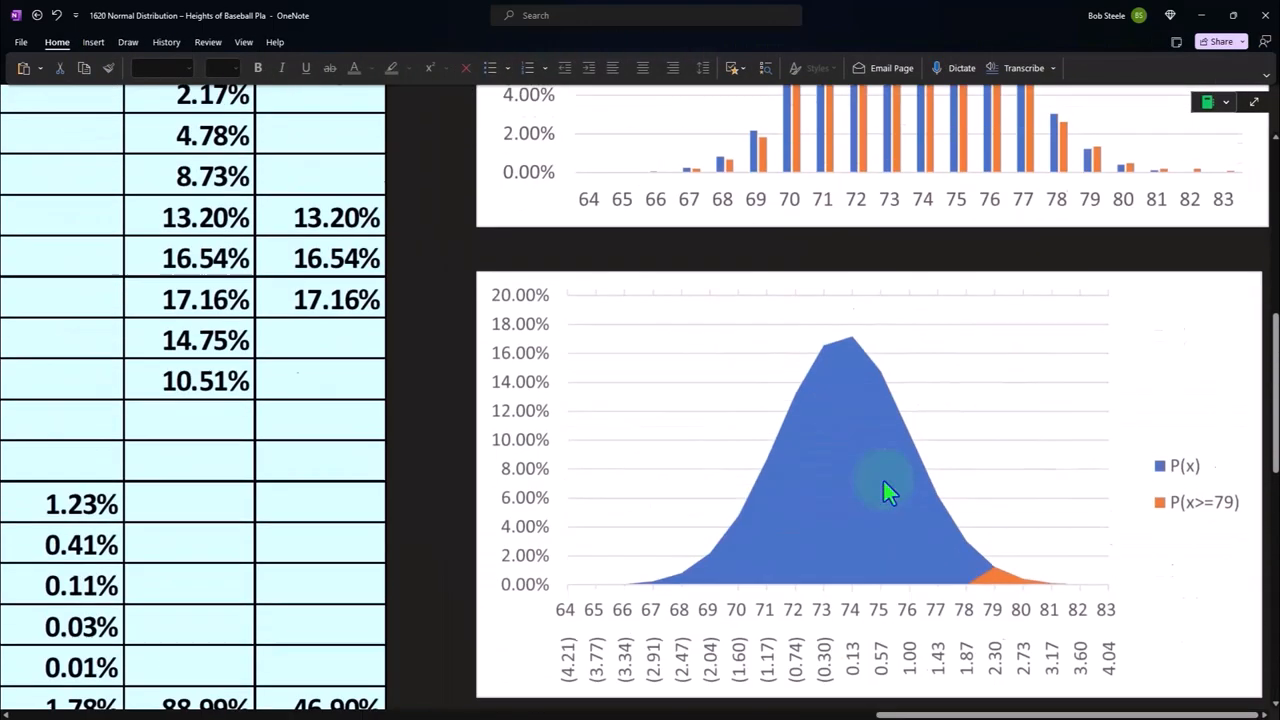
Step: Scroll back to the three IF formulas, range columns and paired column chart
scroll(down, 3)
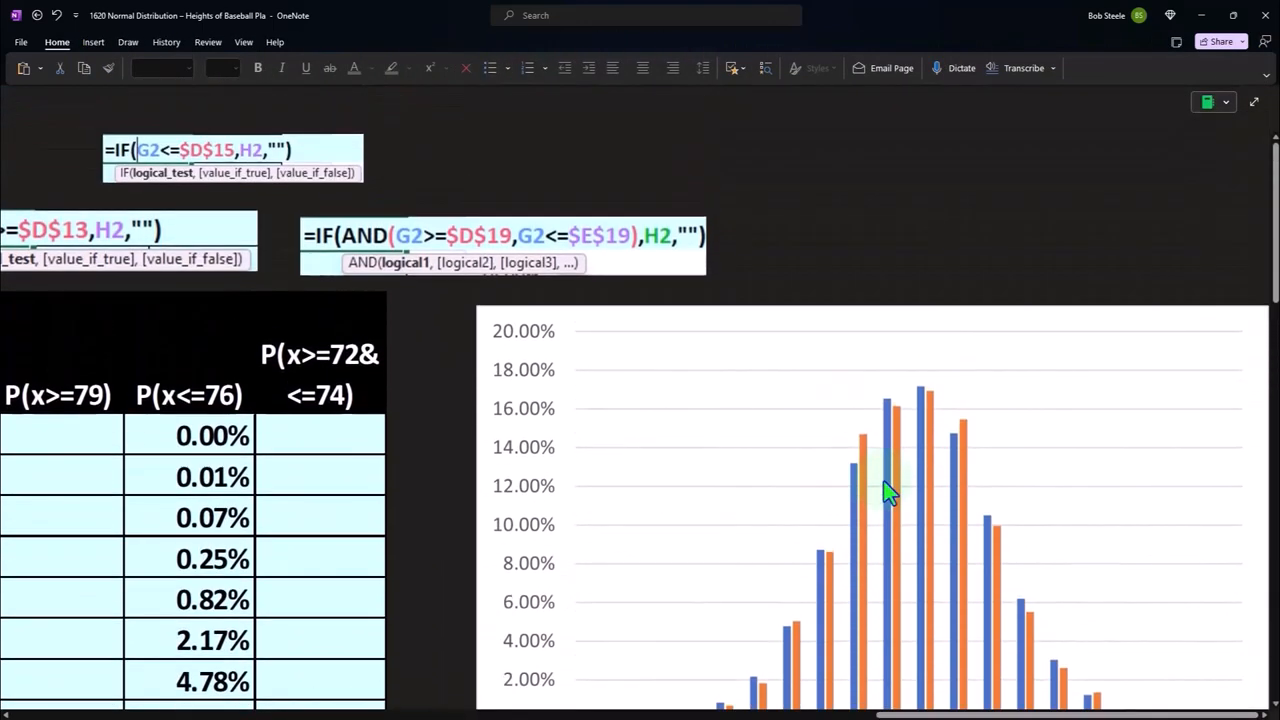